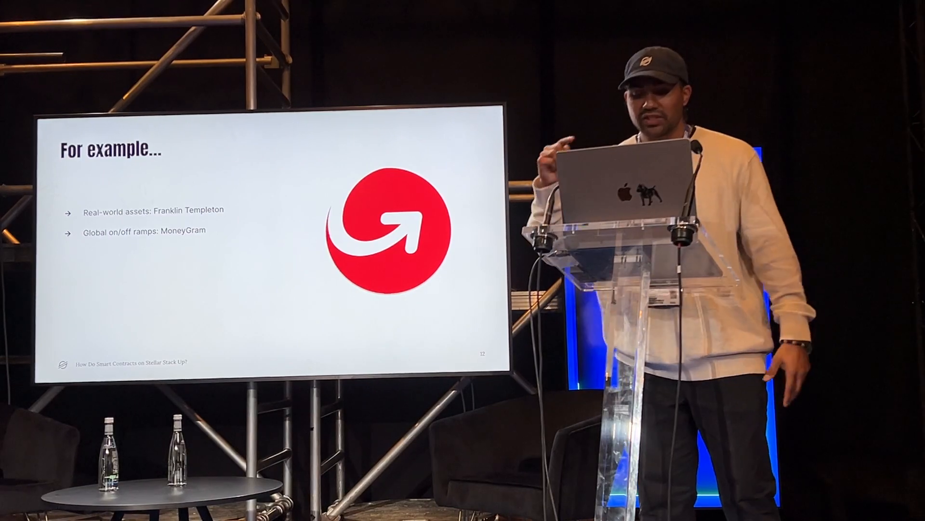
Switch from Cargo.toml to contracts/hello_world/src/lib.rs and add a blank line after #![no_std]
key("right")
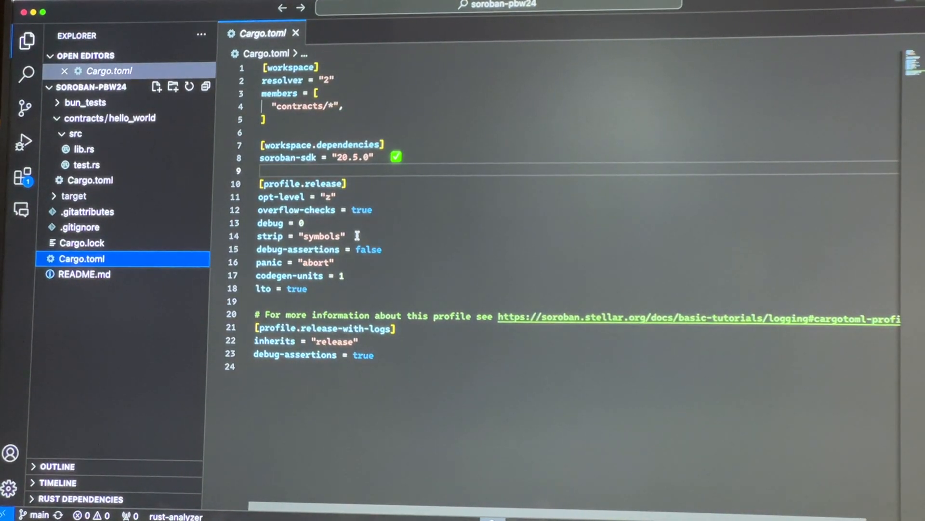
double_click(292, 156)
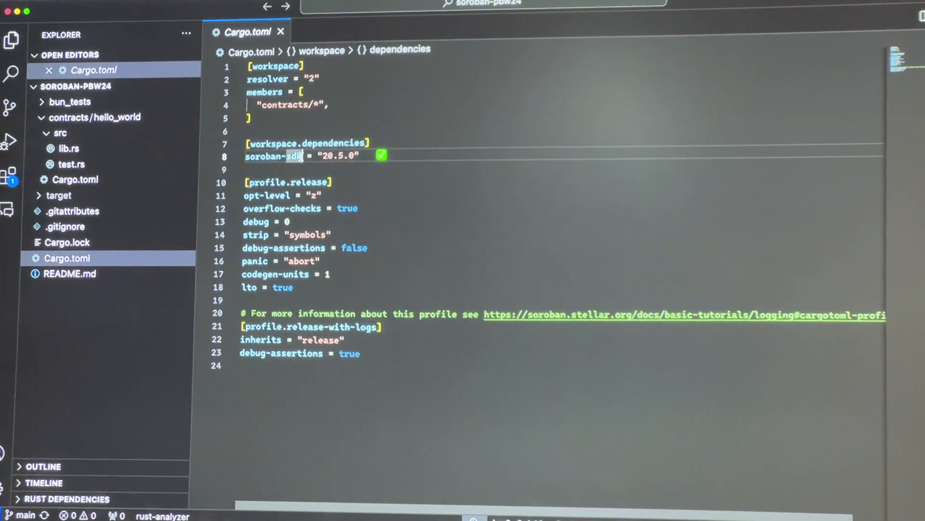
left_click(68, 148)
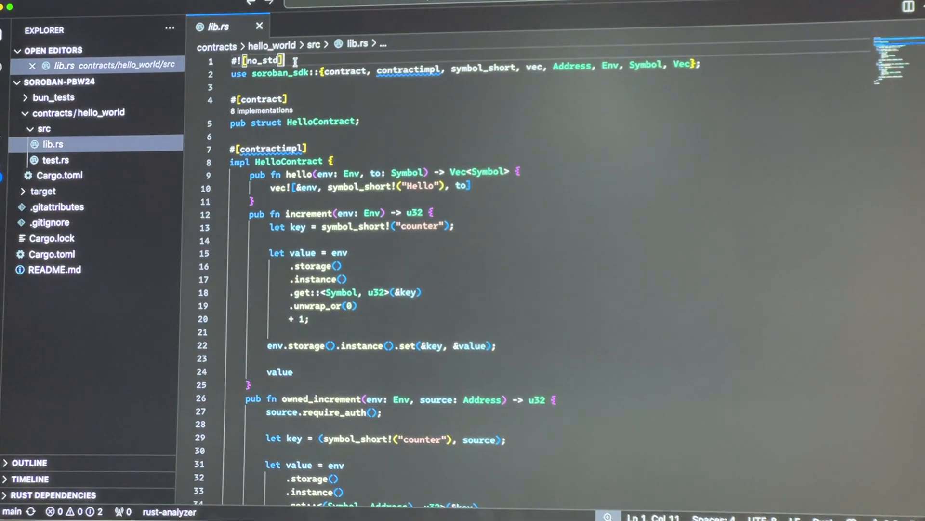
key("Enter")
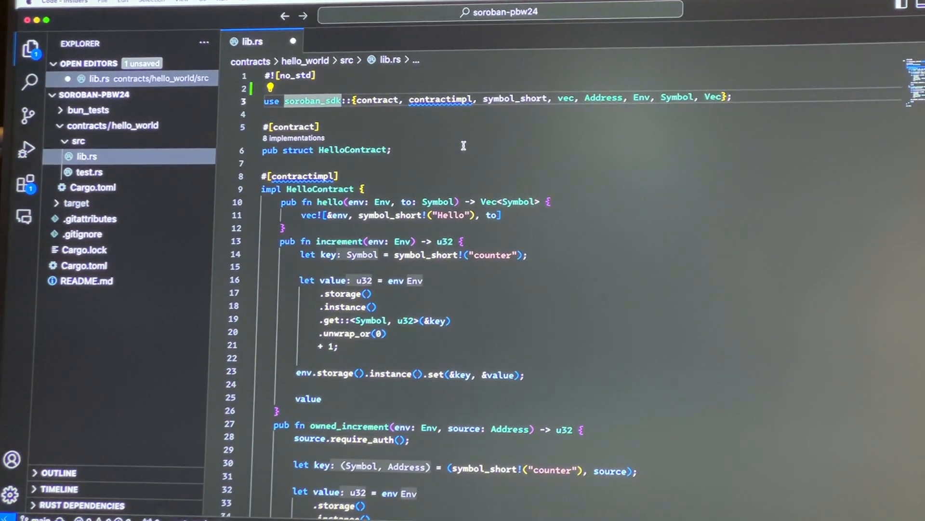
scroll("down", 3)
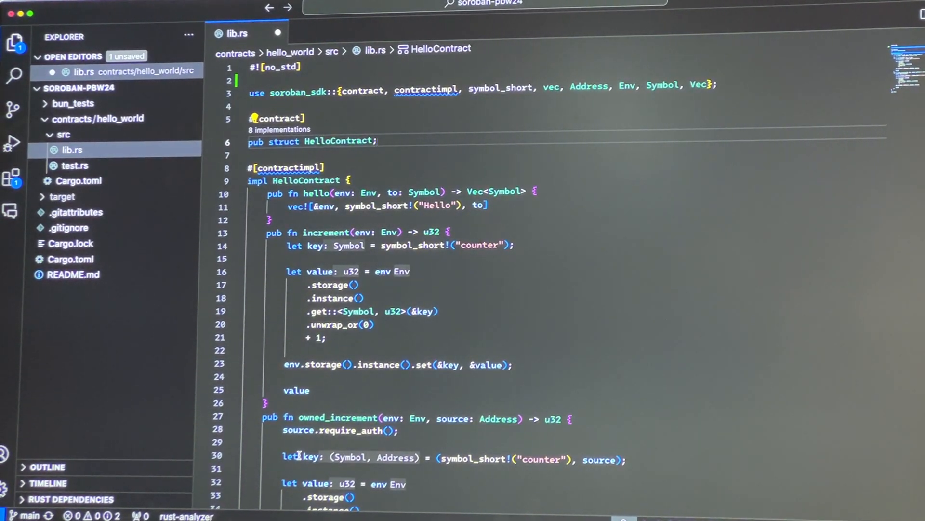
scroll("down", 3)
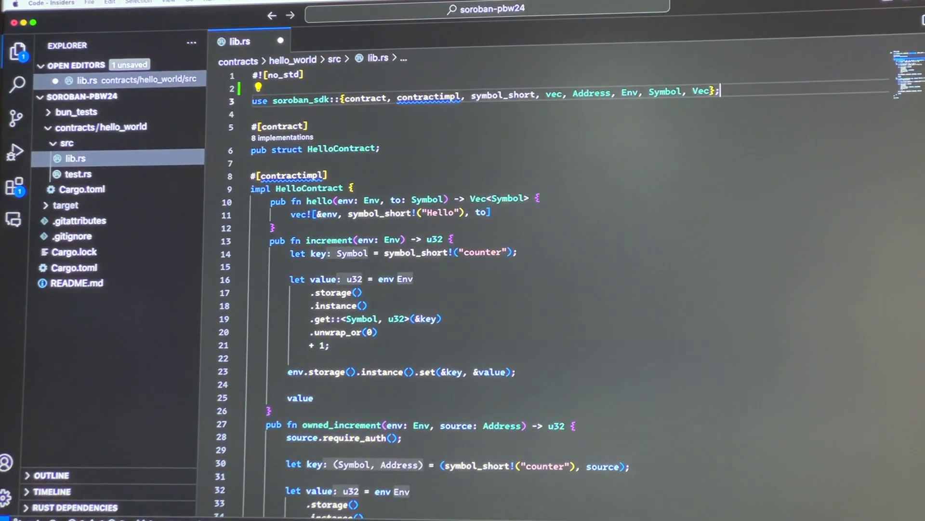
scroll("down", 3)
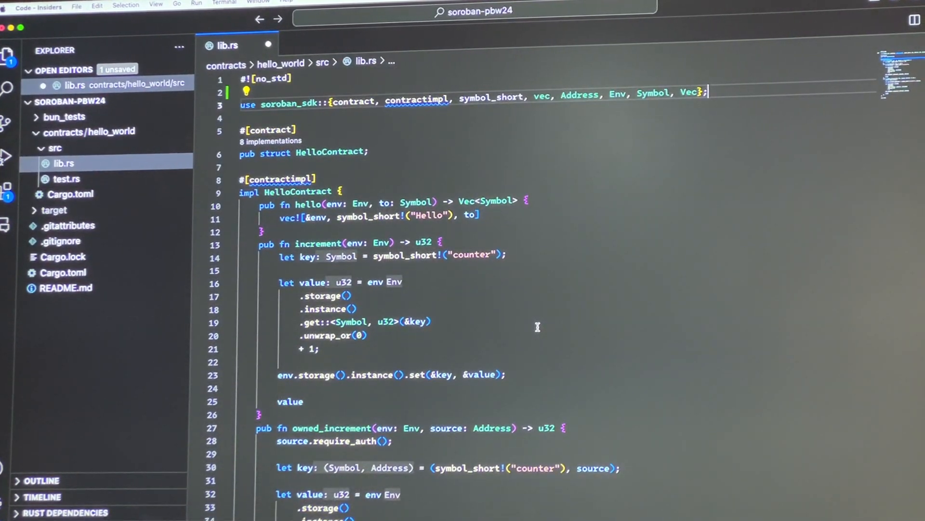
scroll("down", 3)
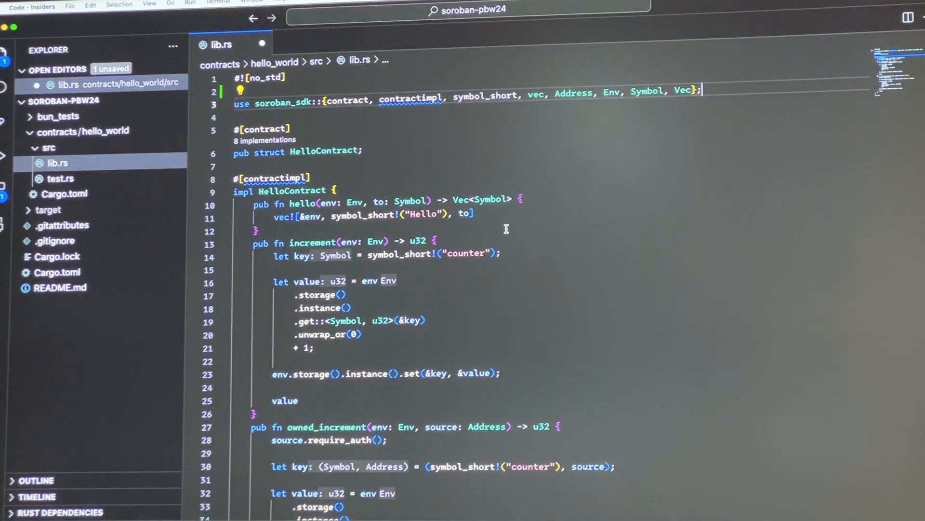
scroll("down", 3)
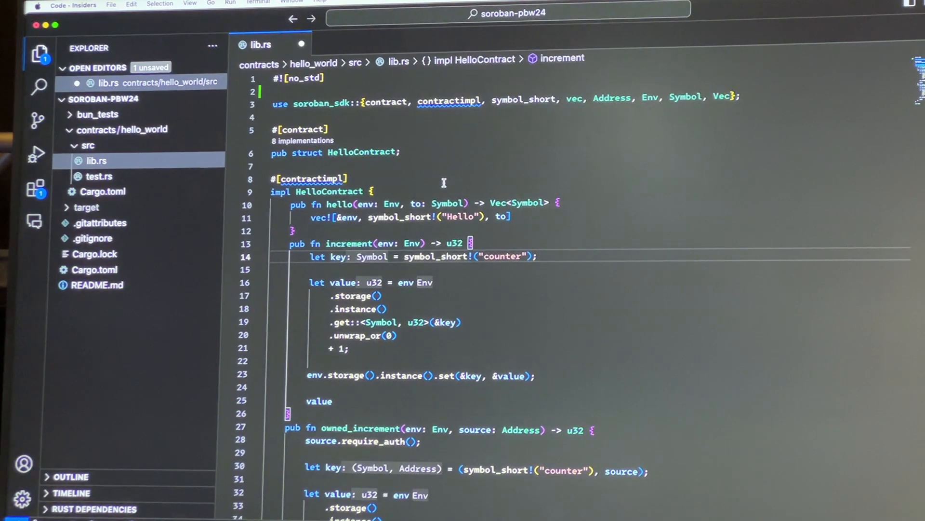
scroll("down", 3)
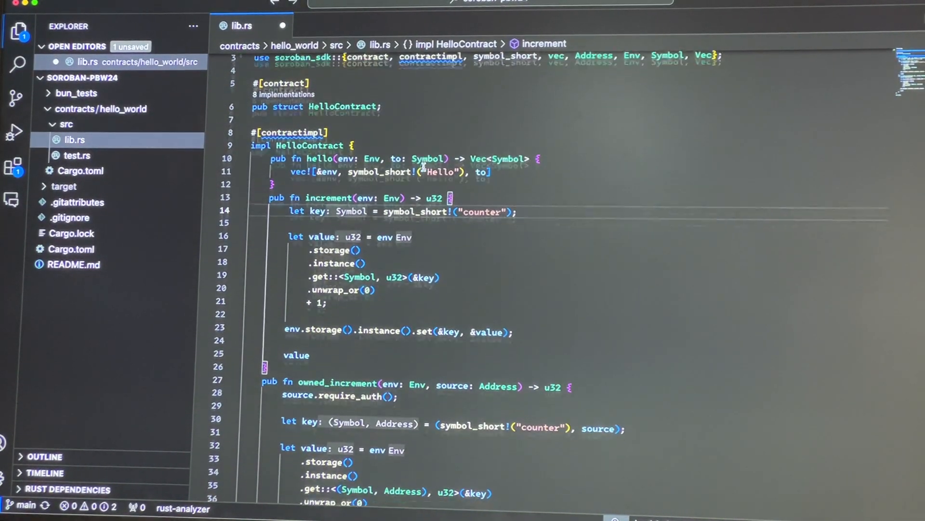
scroll("down", 3)
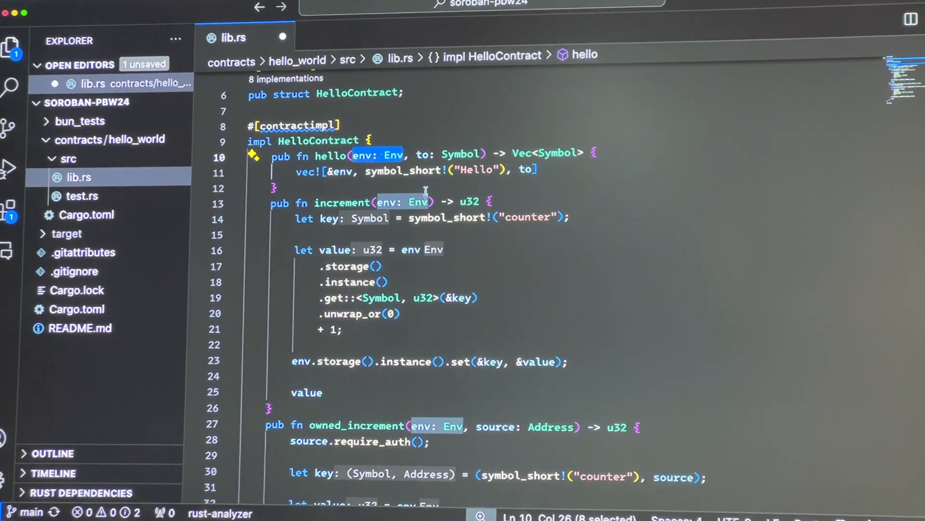
mouse_move(421, 147)
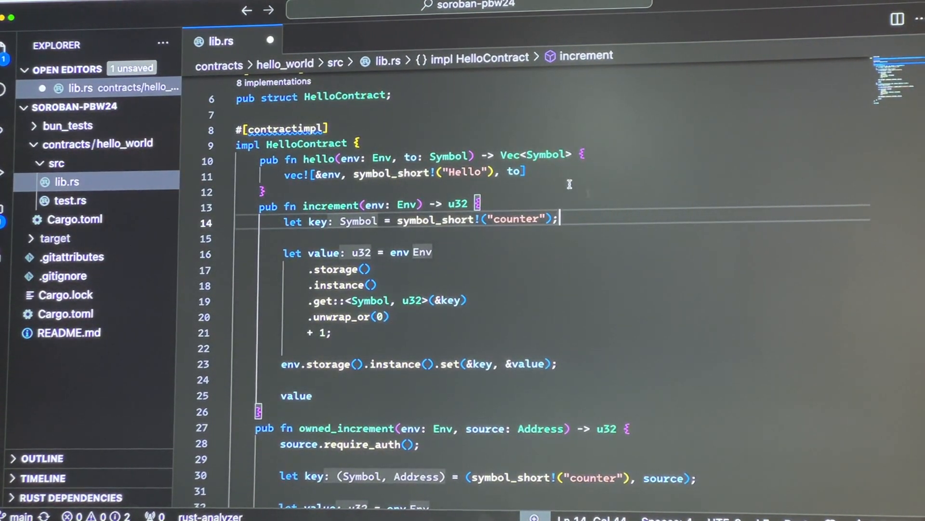
type("env")
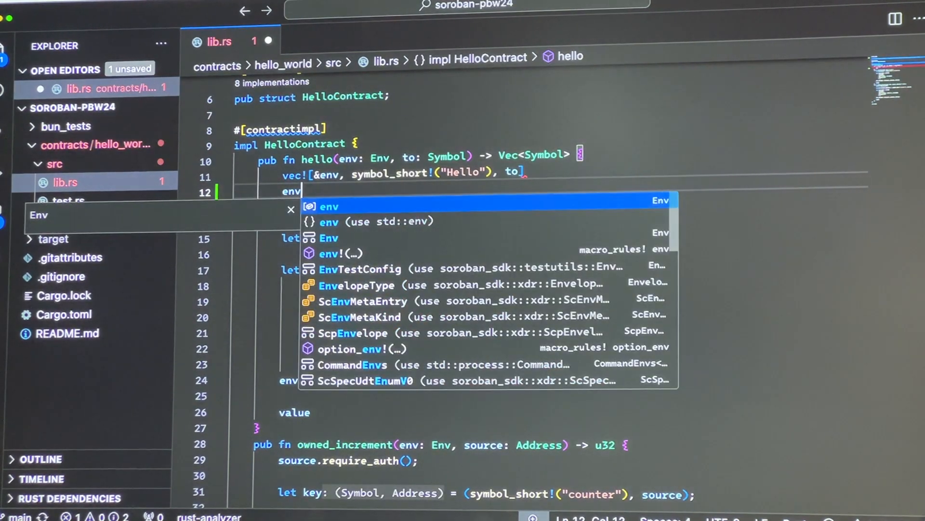
type(".")
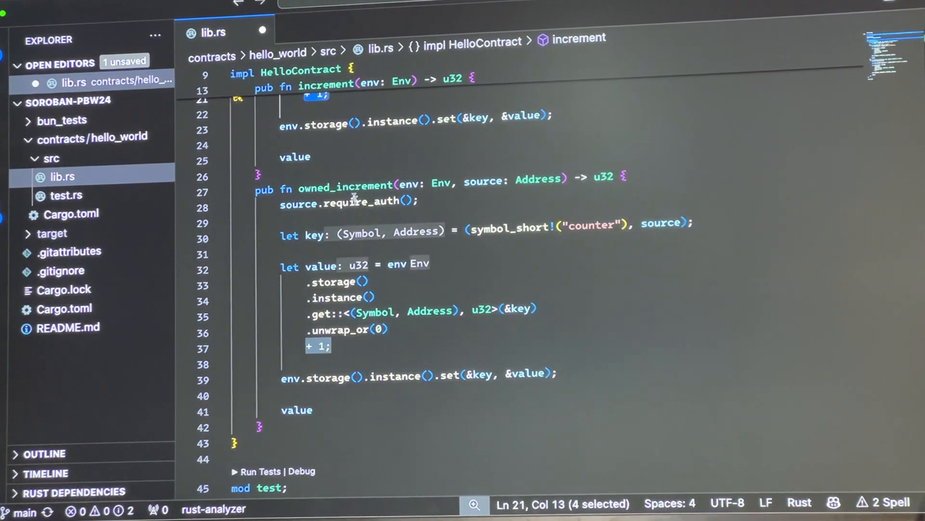
Review increment and owned_increment in lib.rs, highlighting the Symbol, Address key type
double_click(344, 185)
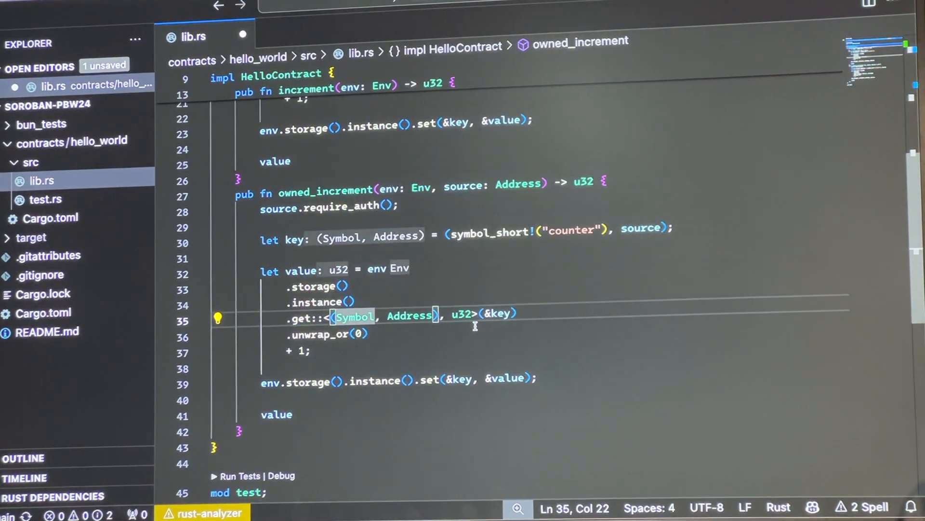
left_click_drag(443, 230, 673, 231)
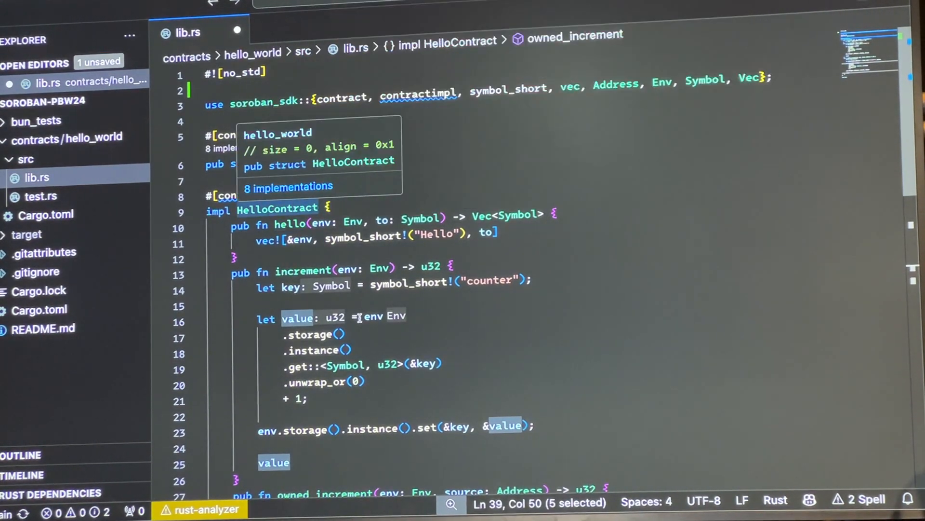
scroll("down", 3)
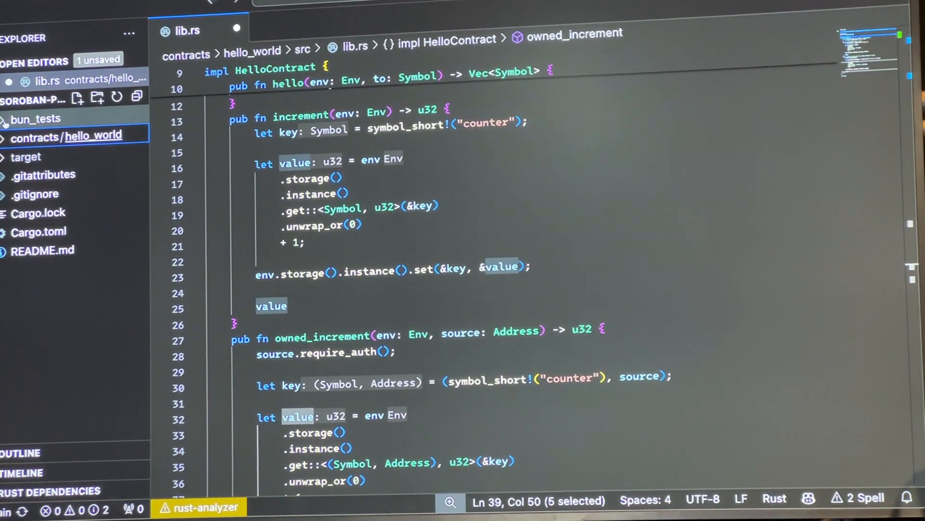
Expand bun_tests and show index.ts with its hello, increment and owned_increment calls
left_click(36, 119)
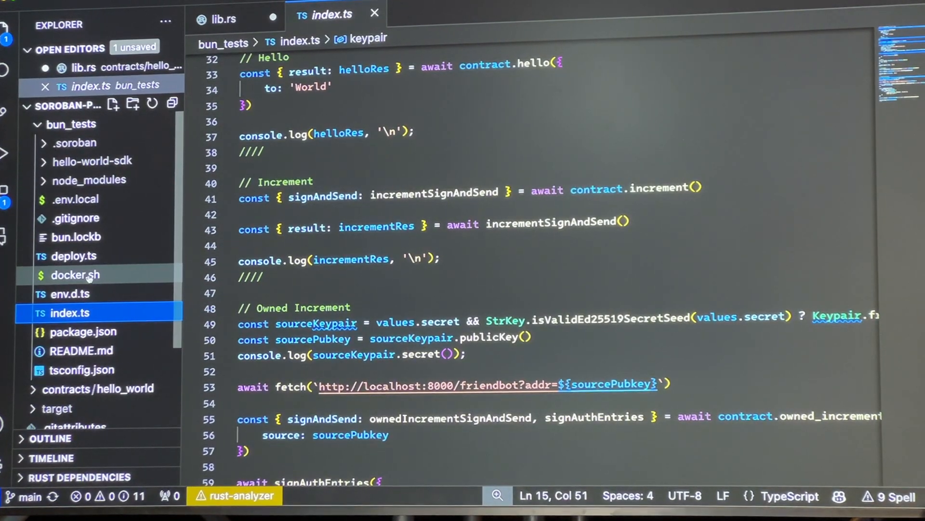
mouse_move(75, 274)
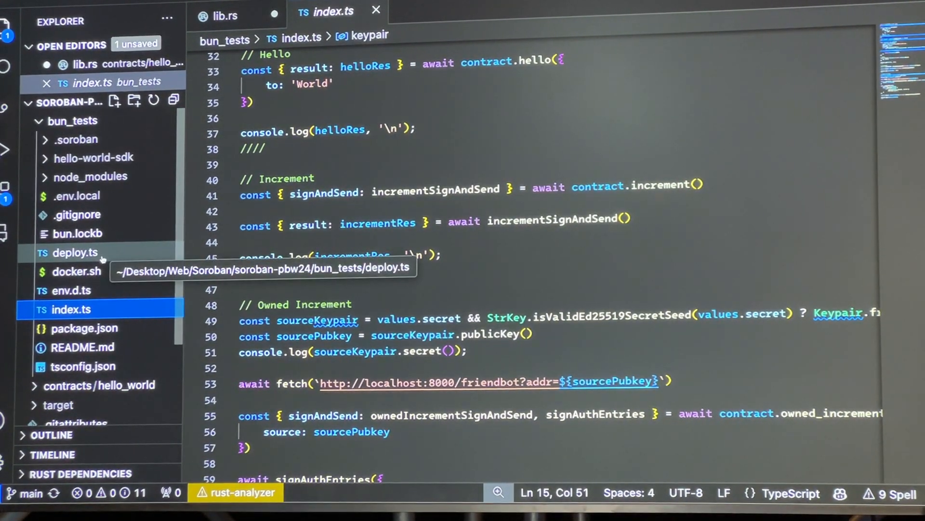
Show deploy.ts in bun_tests and walk through its build, deploy and .env.local steps
left_click(74, 253)
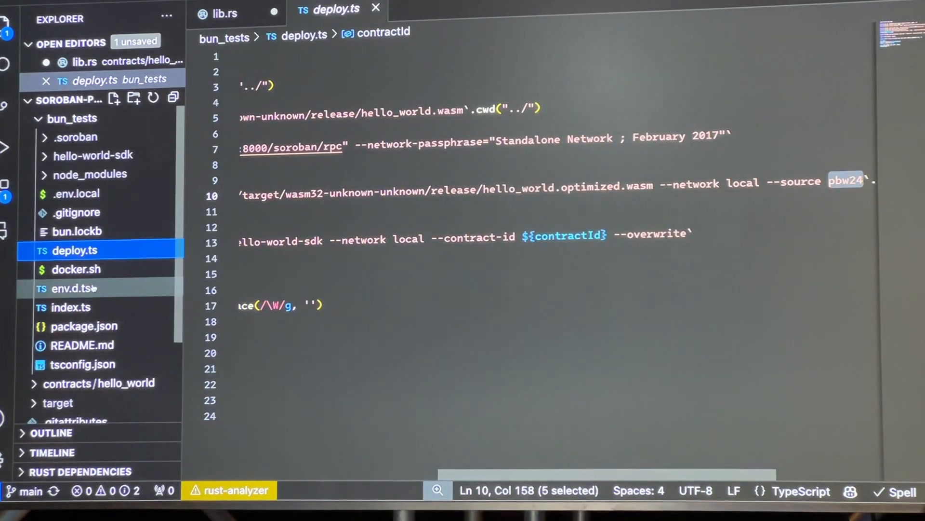
scroll("left", 3)
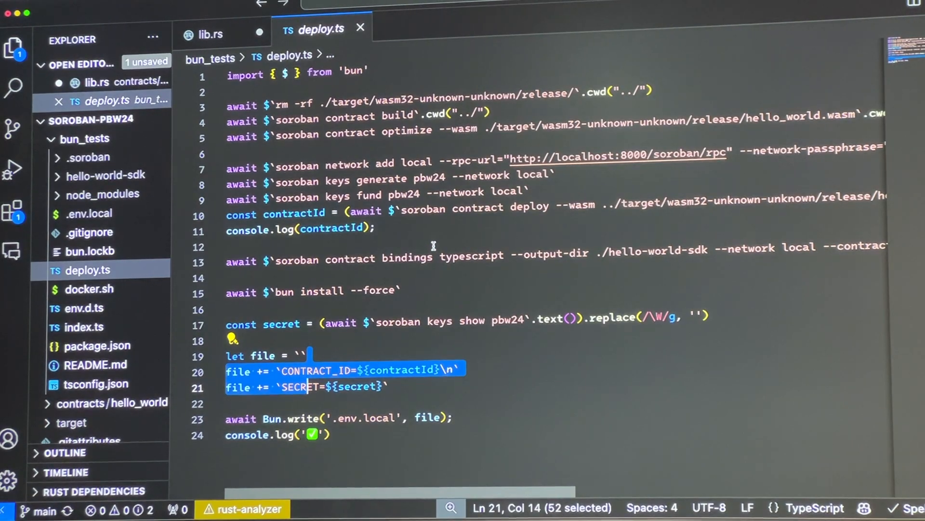
left_click(378, 230)
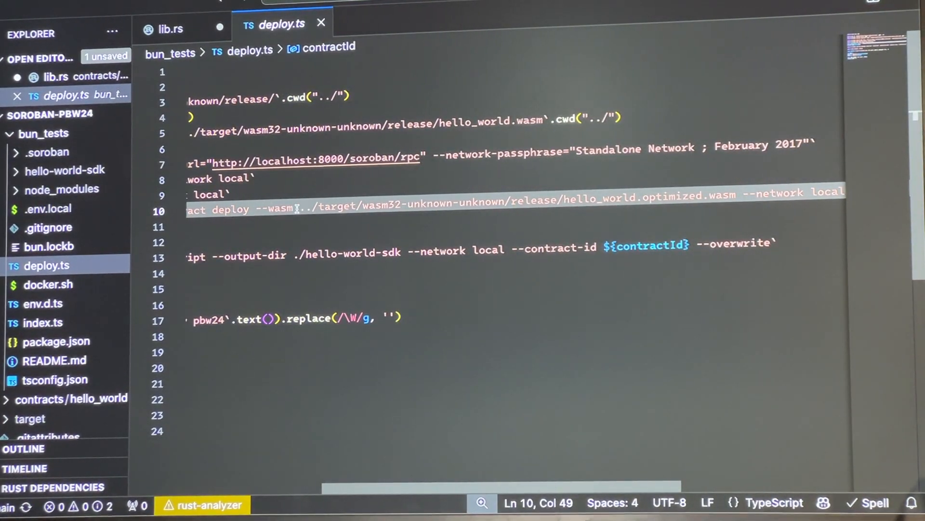
double_click(272, 211)
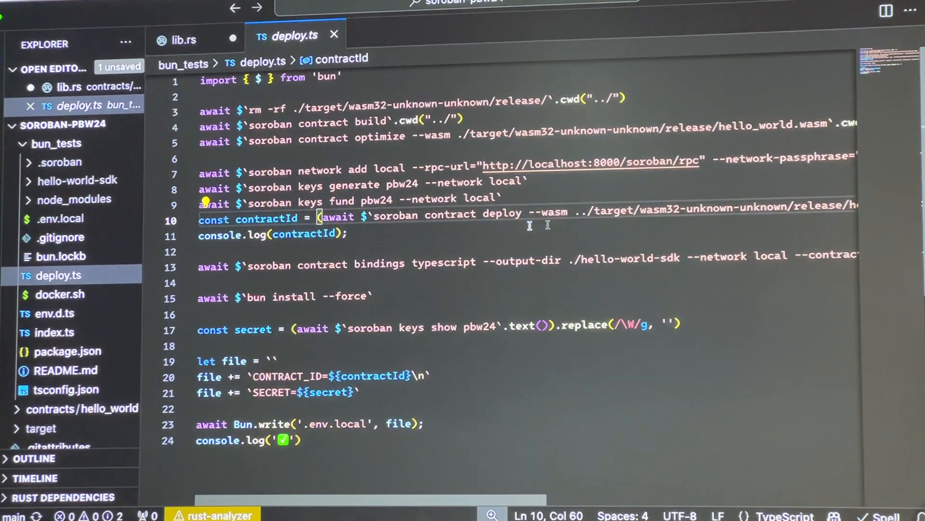
double_click(266, 218)
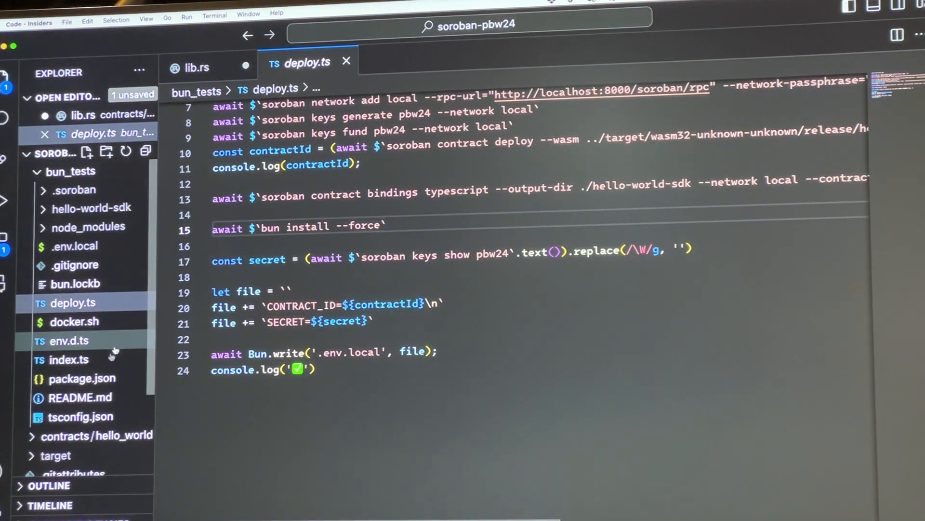
left_click(81, 377)
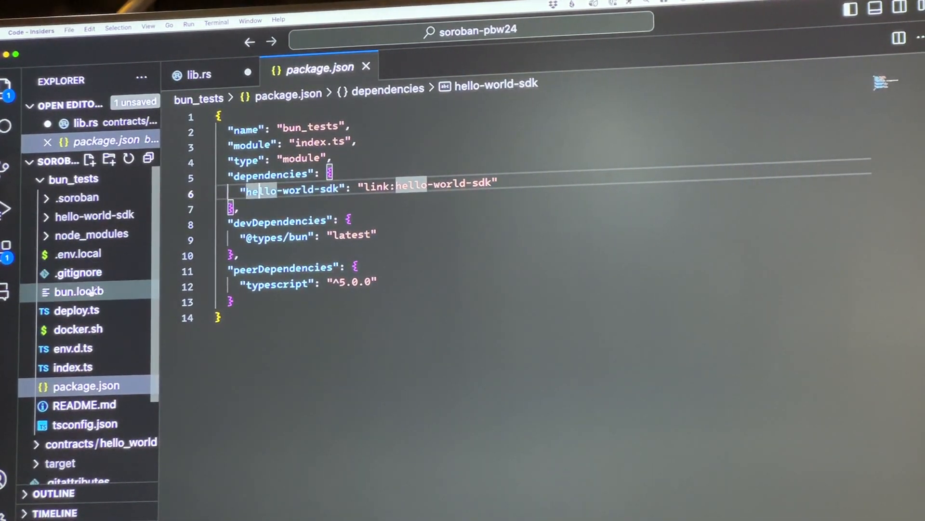
left_click(80, 309)
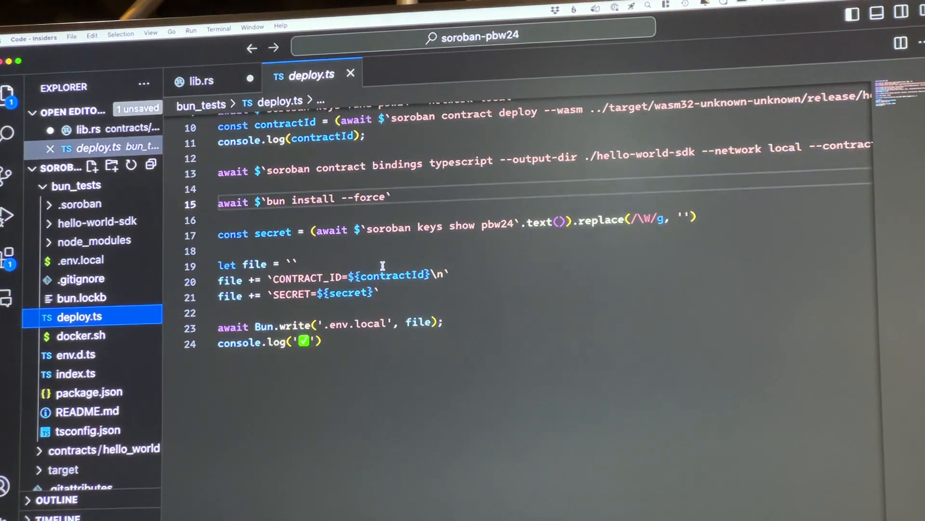
scroll("up", 3)
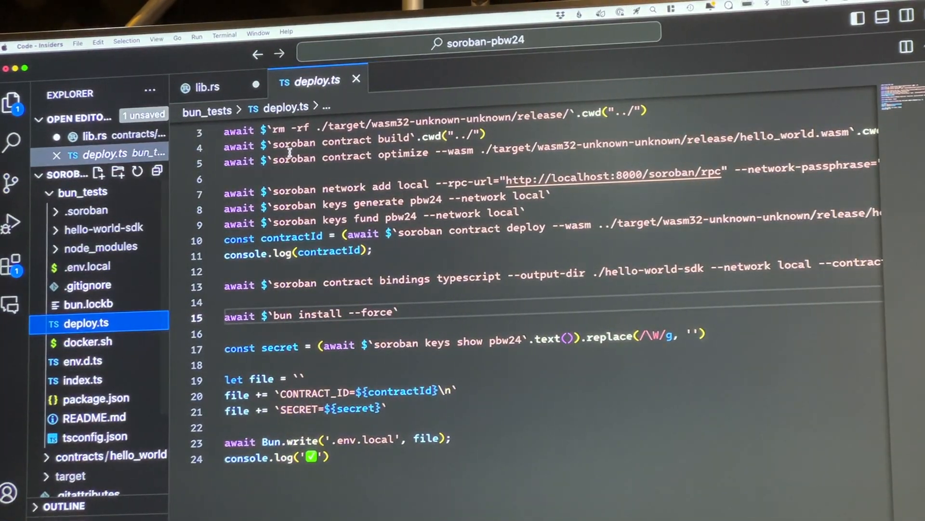
Bring the soroban-pbw24 terminal window forward over the editor
left_click(207, 87)
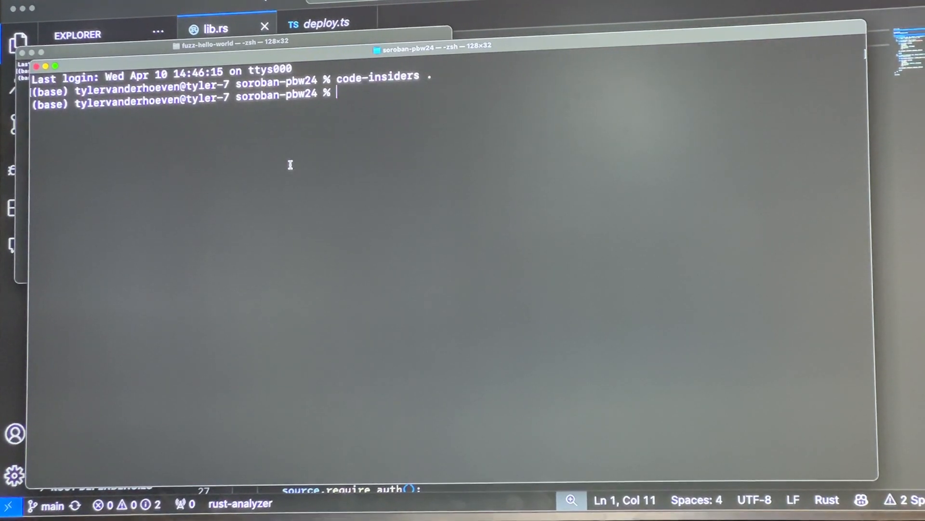
Change into bun_tests and launch ./docker.sh
type("cd bun_tests")
type("./")
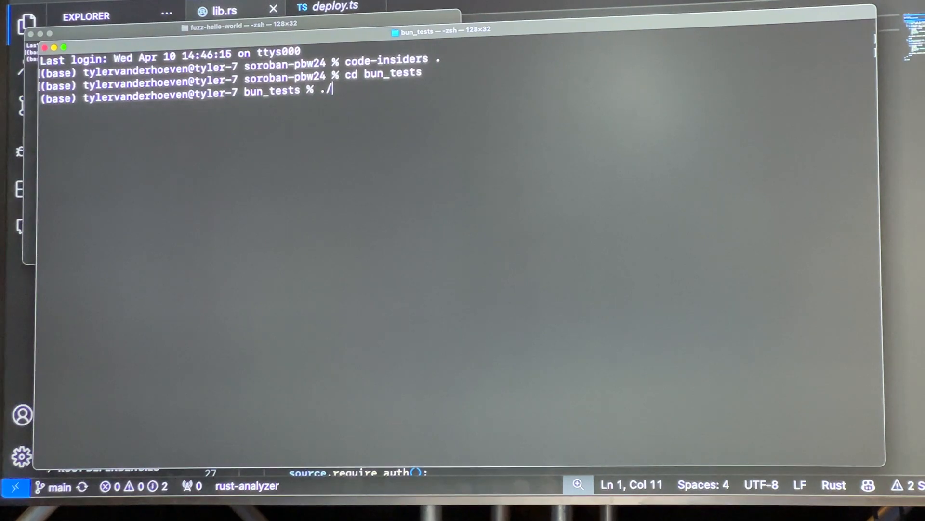
type("docker.sh")
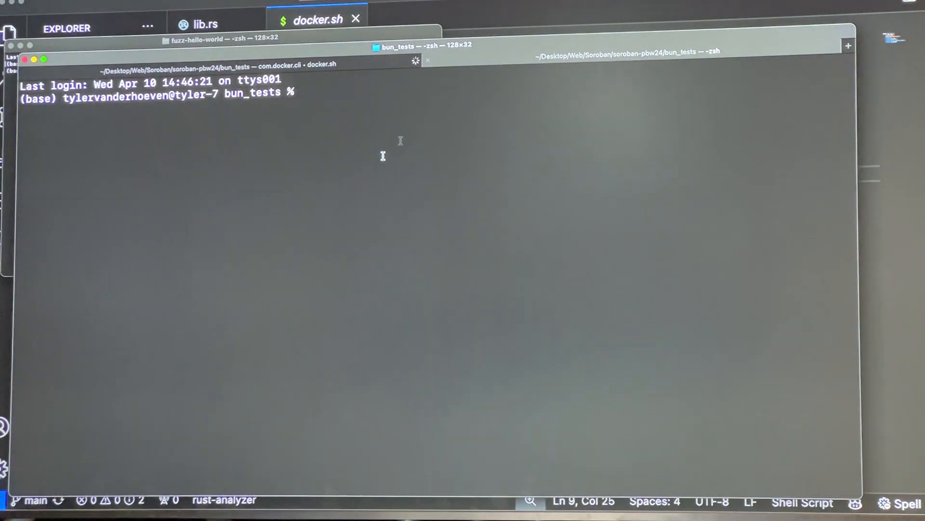
Run bun run deploy.ts to build and optimize hello_world, then return to docker.sh in the editor
type("bun")
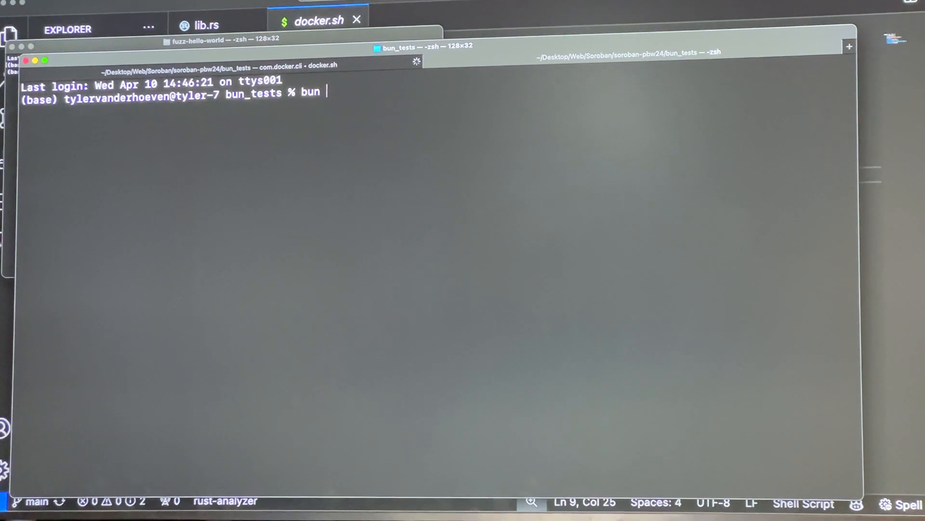
type("run deploy.ts")
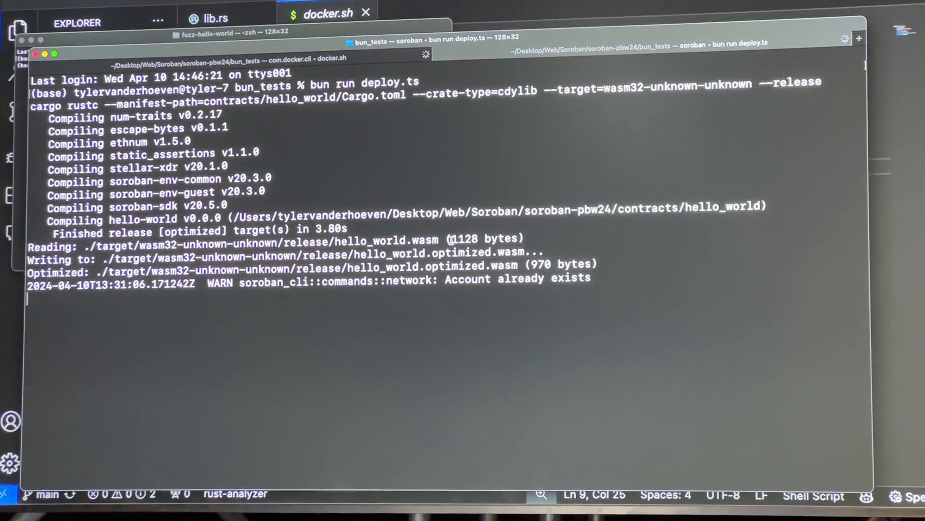
double_click(480, 238)
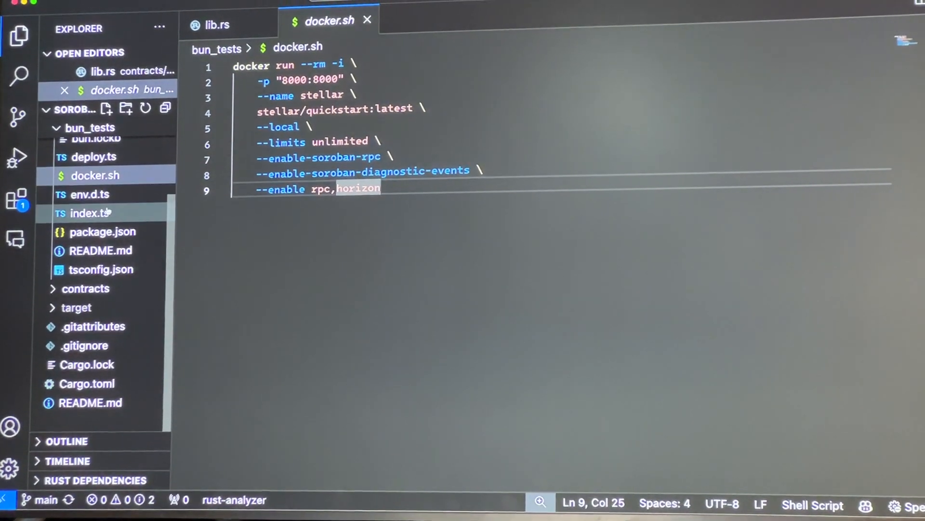
Show index.ts and scroll its Client setup down to the hello call addressed to World
left_click(91, 213)
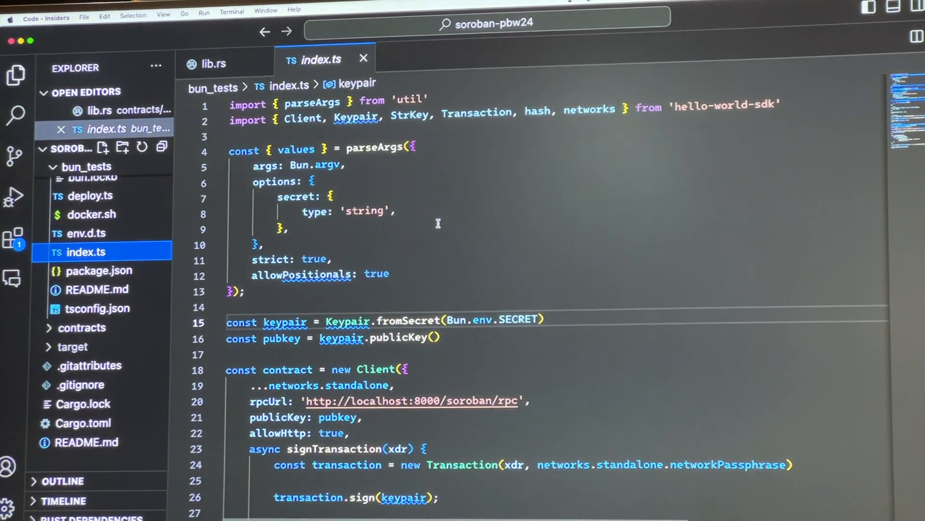
scroll("down", 3)
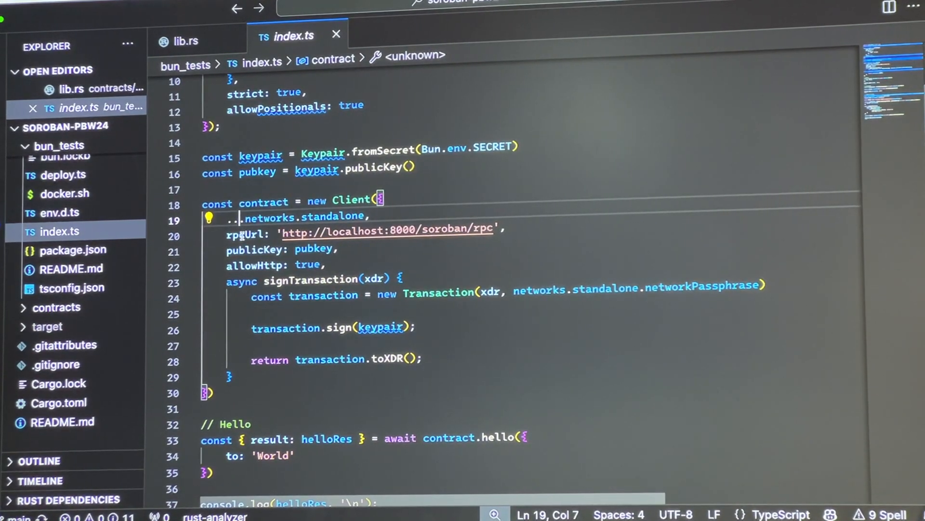
double_click(247, 231)
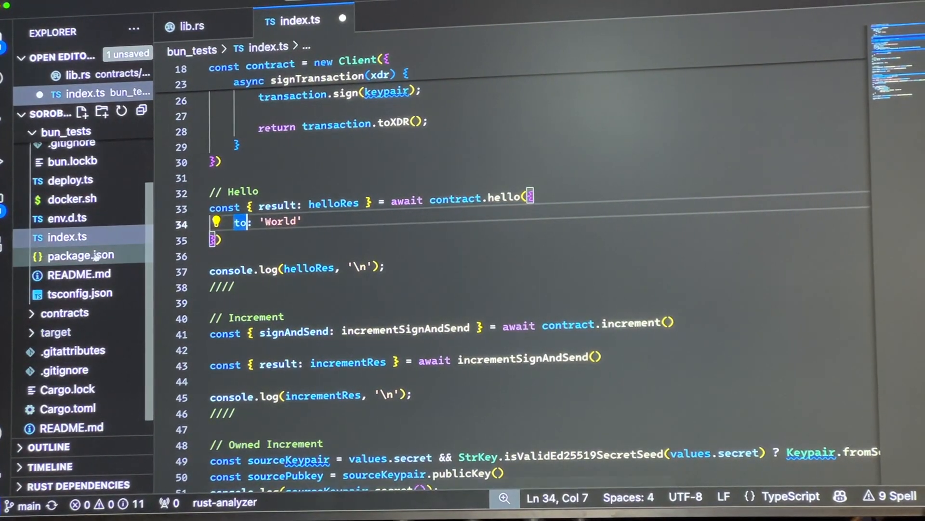
left_click(63, 313)
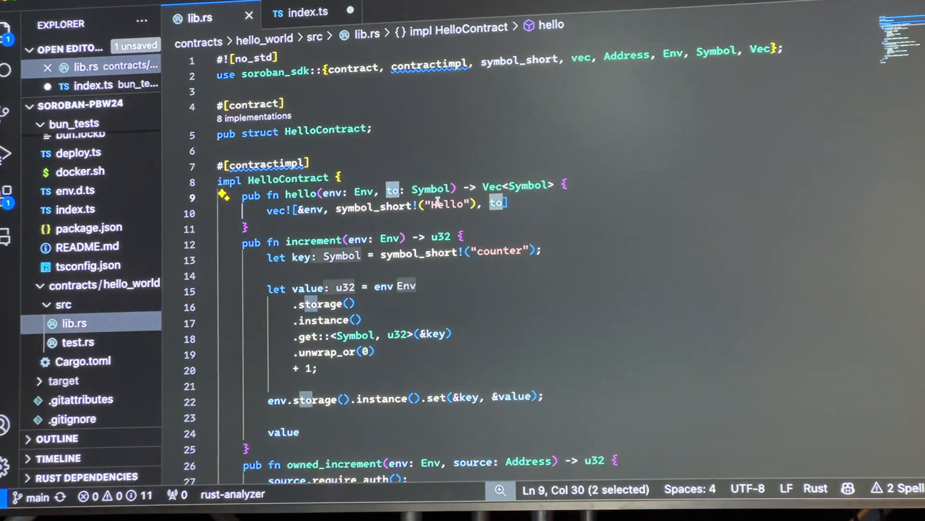
mouse_move(440, 189)
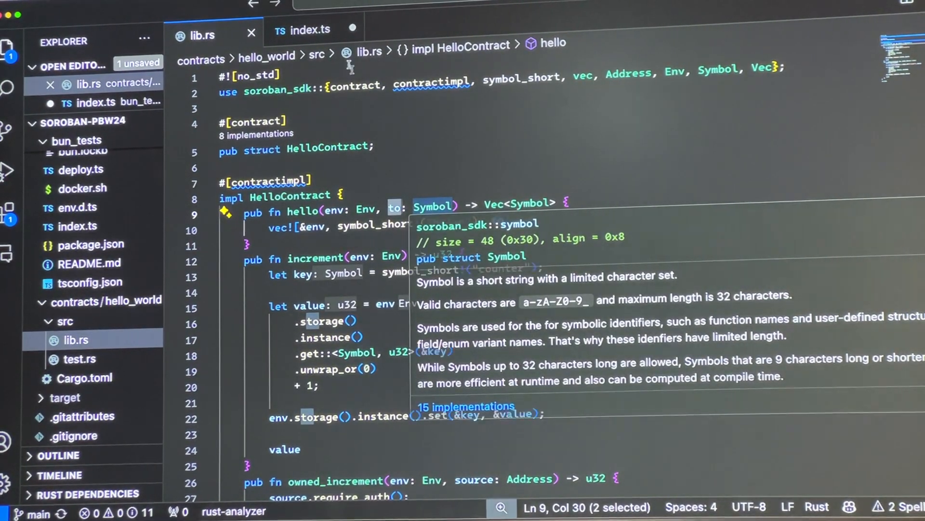
left_click(307, 30)
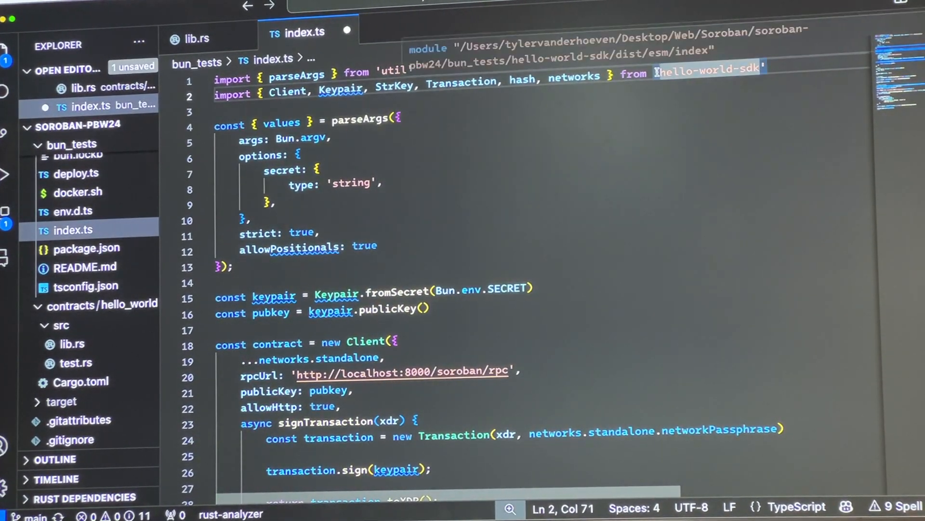
scroll("down", 3)
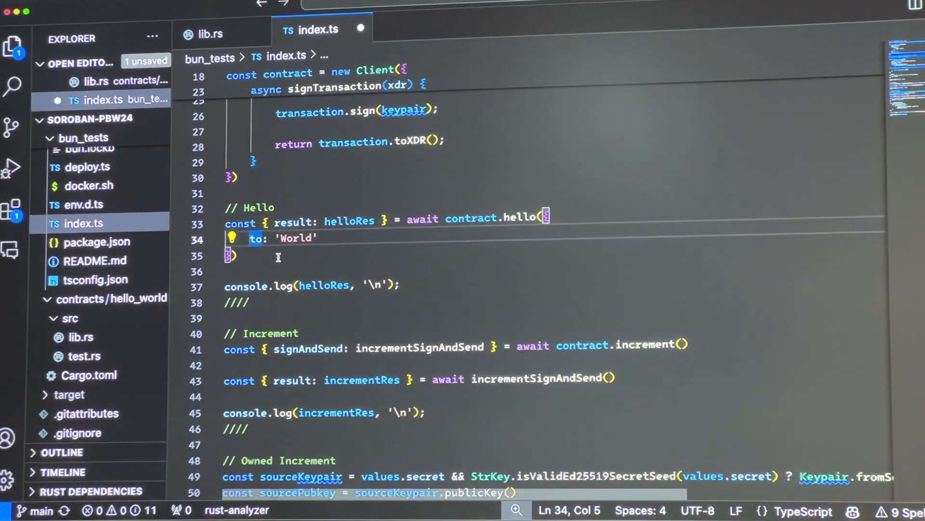
double_click(345, 219)
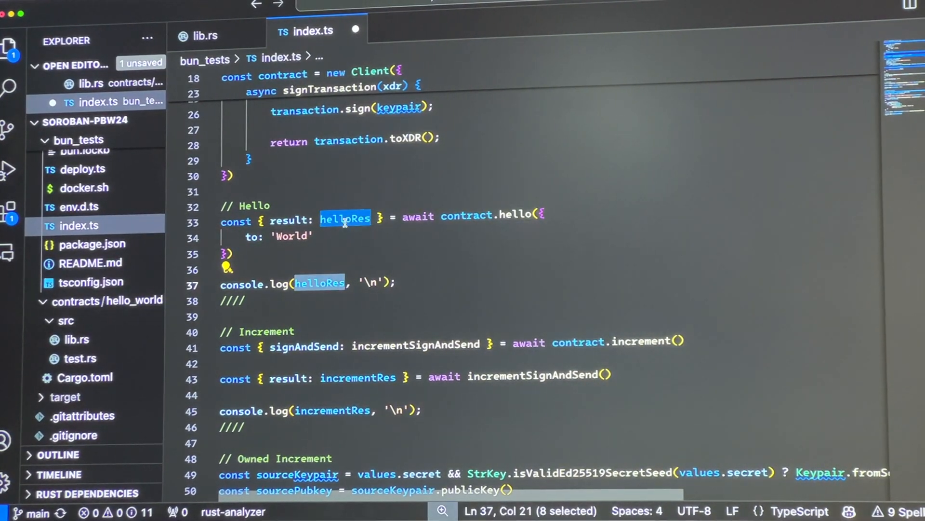
left_click(203, 35)
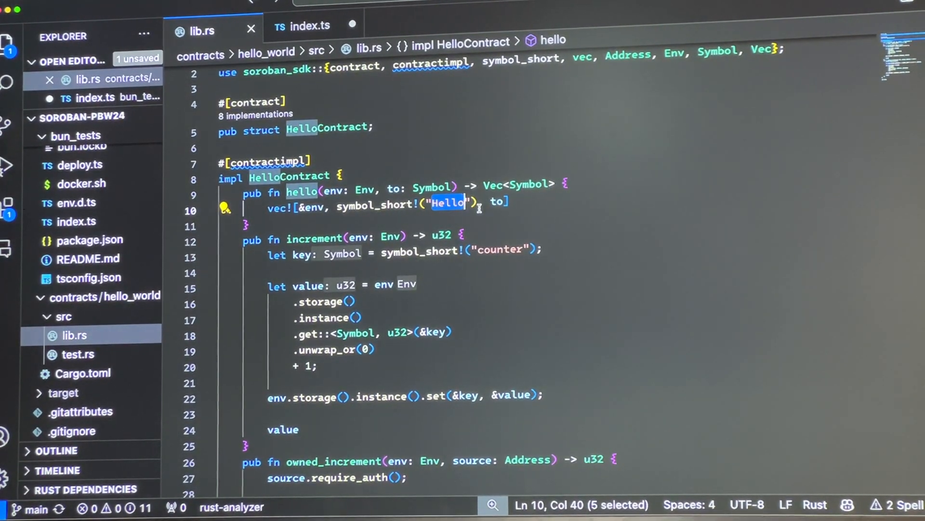
left_click(308, 25)
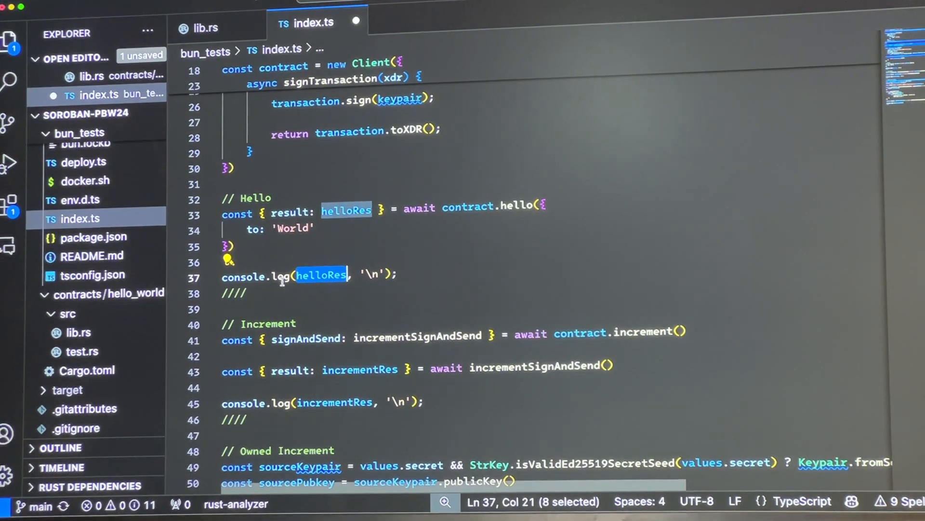
mouse_move(321, 275)
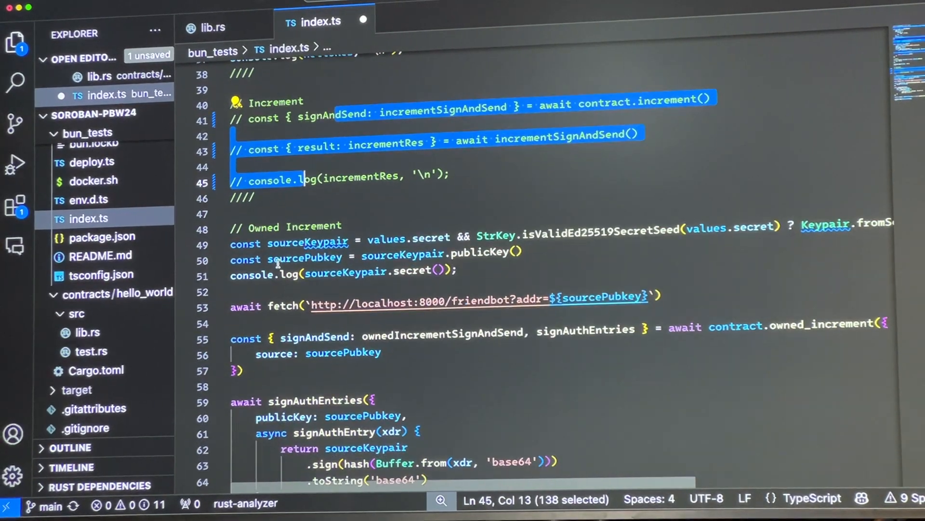
Scroll index.ts to the commented-out Increment call, result and log lines
scroll("down", 3)
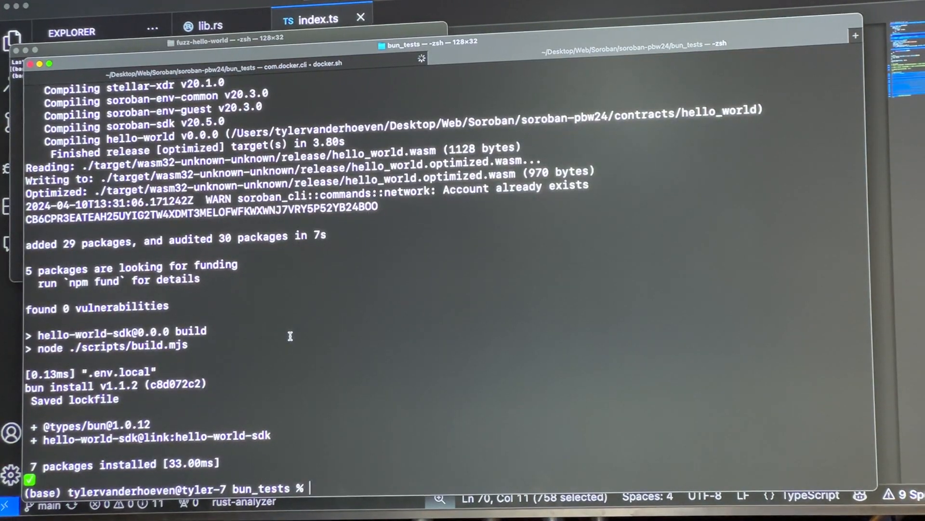
Rerun bun run deploy.ts from the terminal after saving index.ts
type("bun run deploy.t")
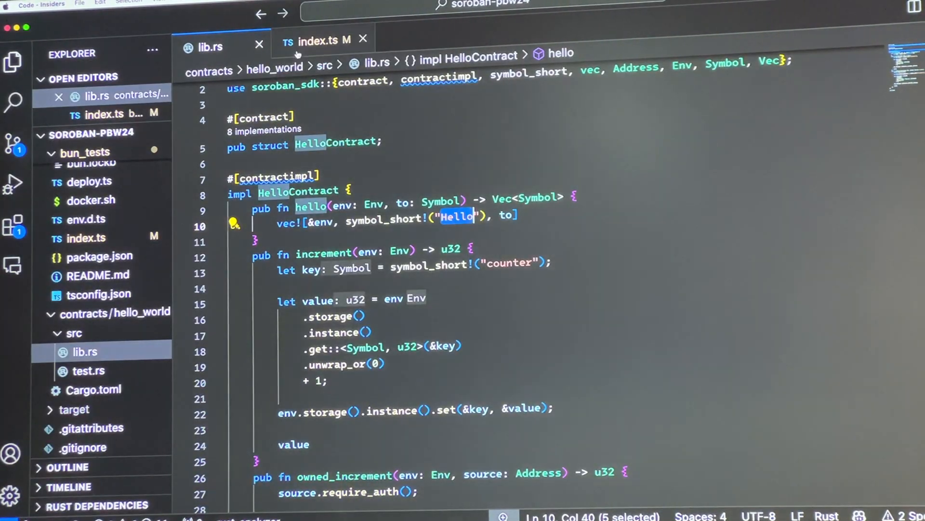
scroll("down", 3)
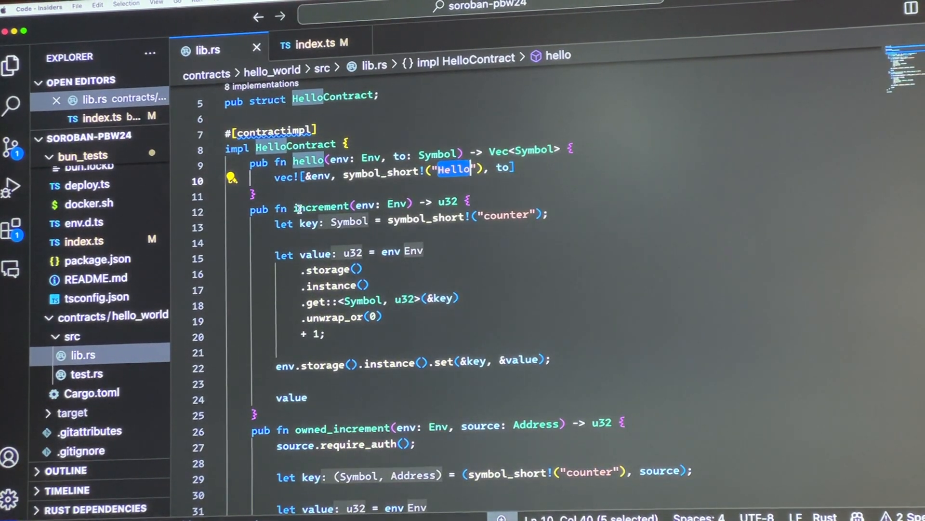
left_click(317, 43)
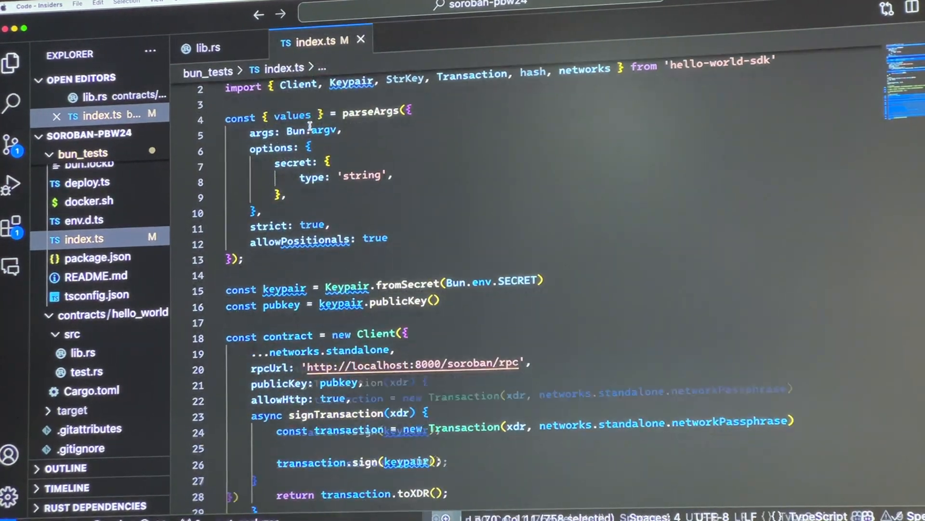
scroll("down", 3)
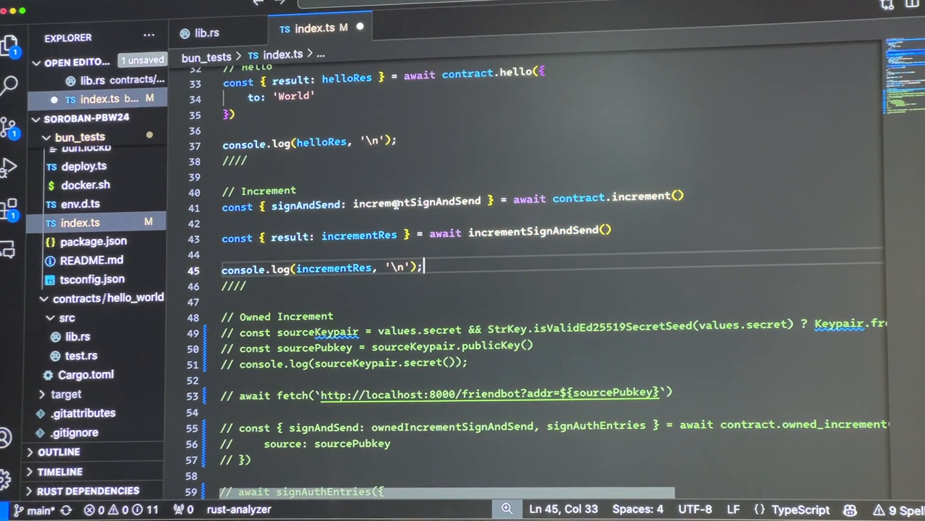
double_click(347, 164)
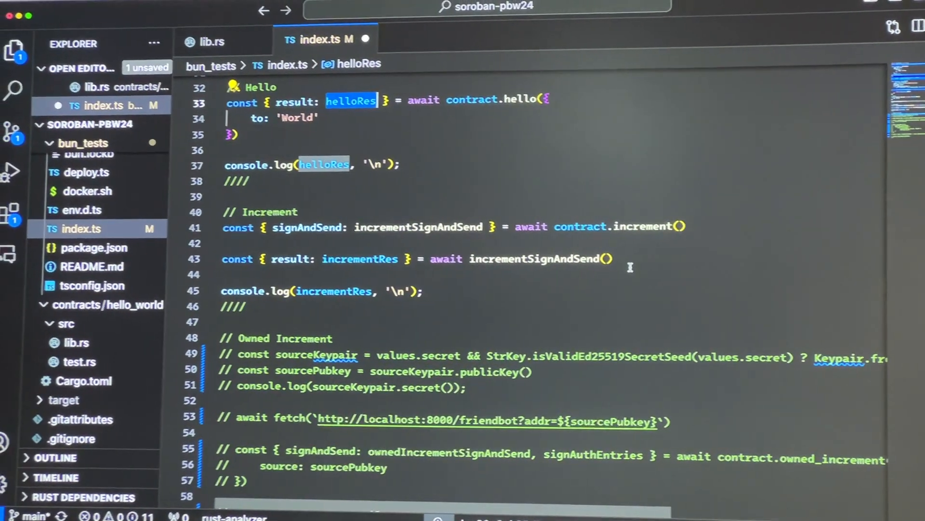
left_click(209, 40)
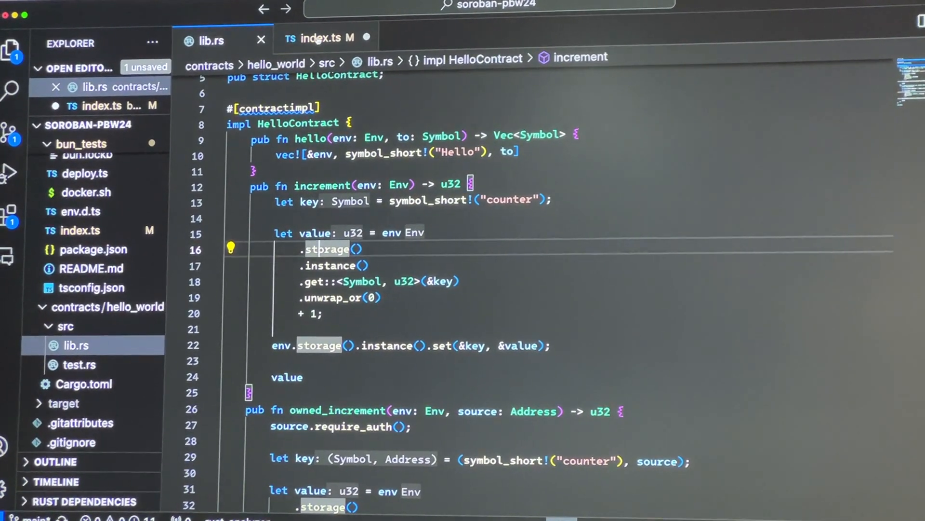
left_click(320, 38)
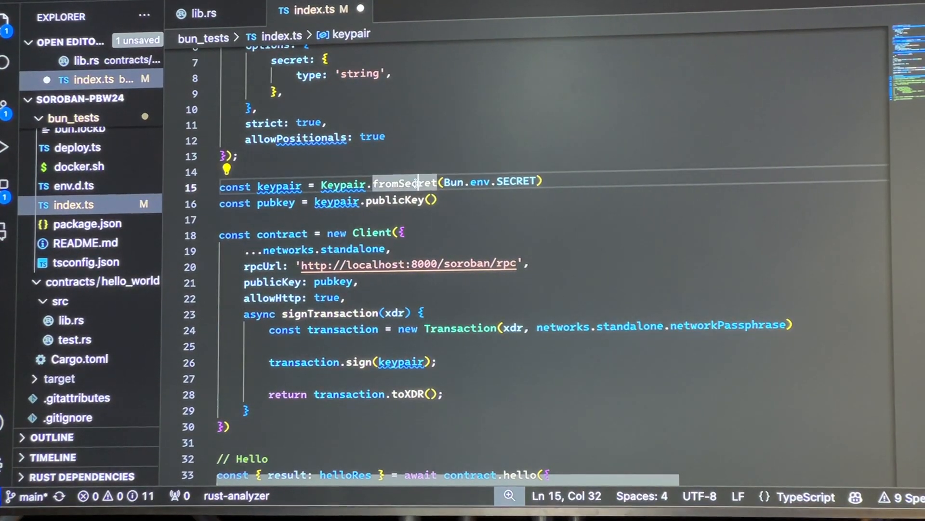
Save index.ts after reviewing the keypair setup, Hello and Increment sections
left_click_drag(420, 181, 439, 204)
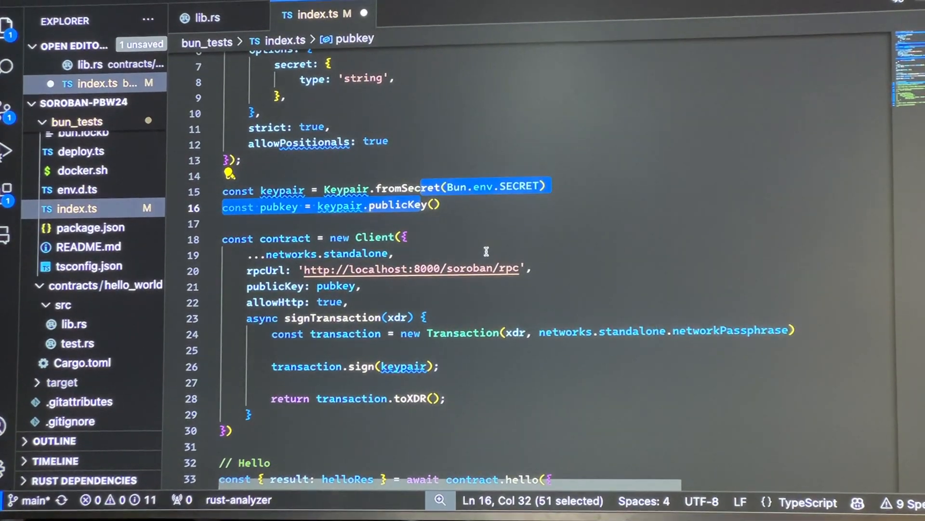
scroll("down", 3)
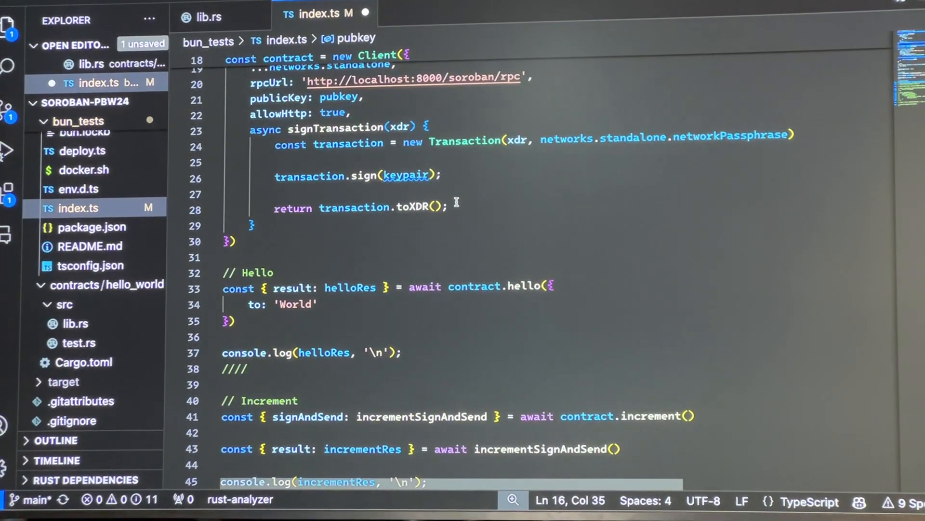
scroll("down", 3)
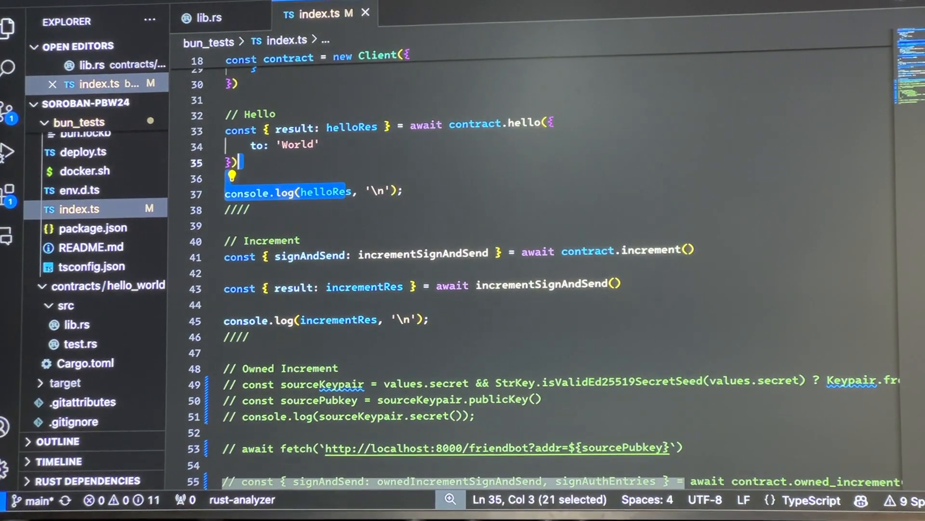
key("ctrl+/")
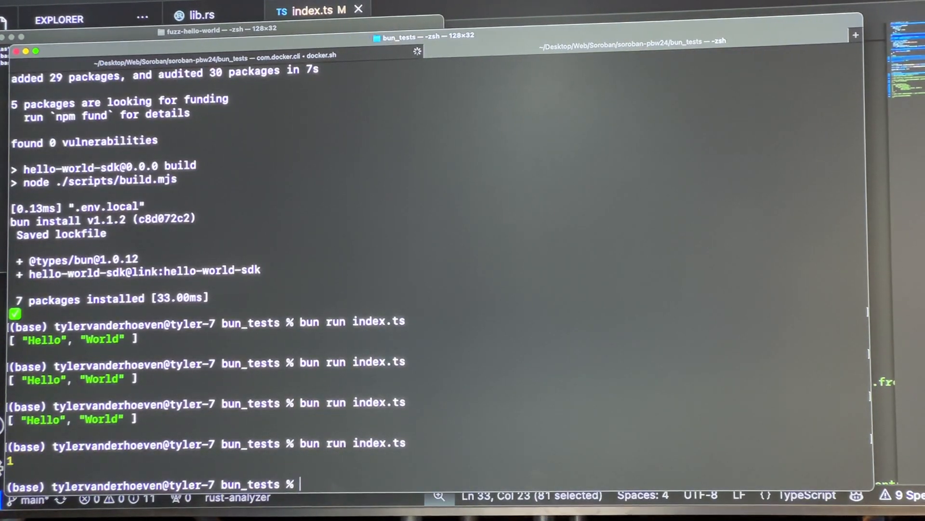
Rerun 'bun run index.ts' until the counter reaches 4, then return to the editor
key("Return")
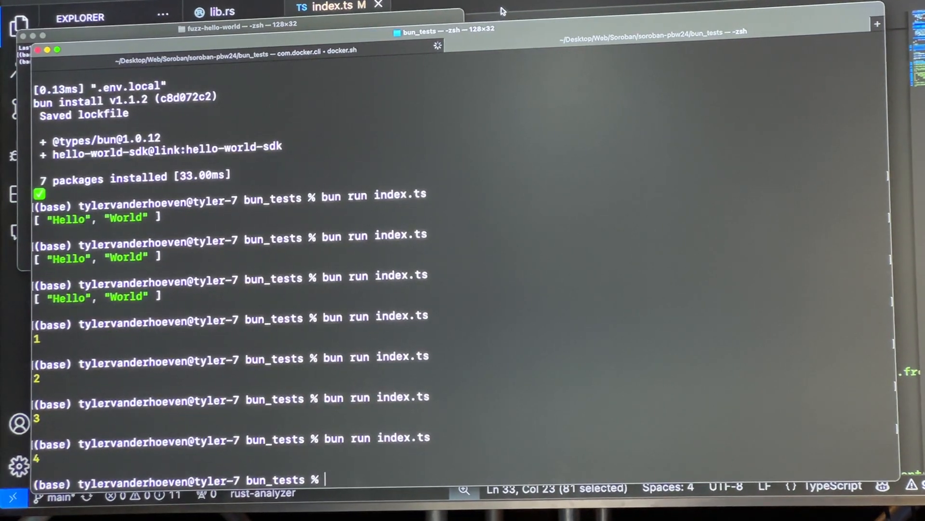
left_click(330, 11)
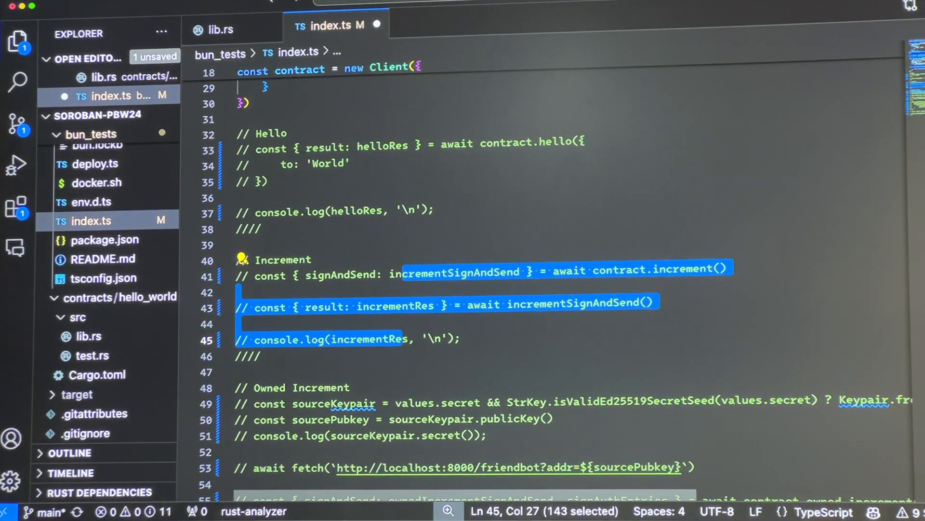
Uncomment the Owned Increment block in index.ts and switch to the contract's lib.rs
scroll("down", 3)
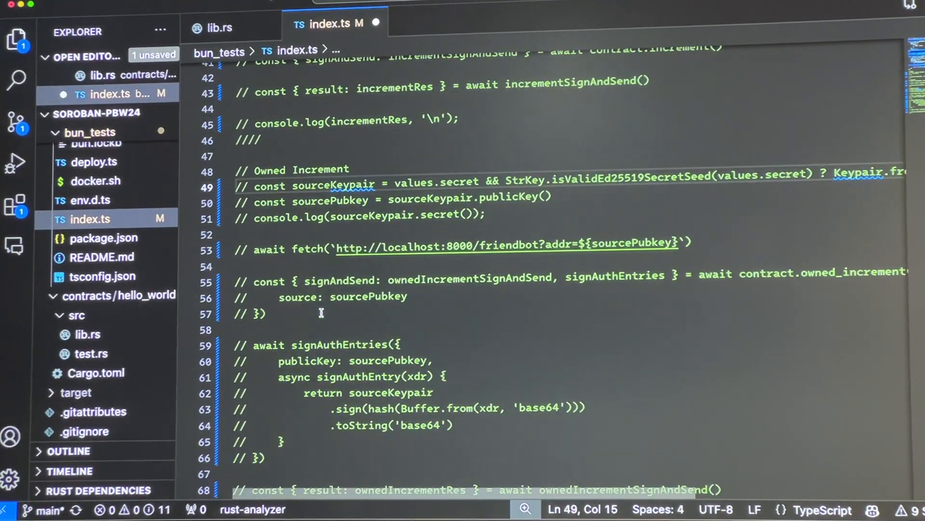
scroll("down", 3)
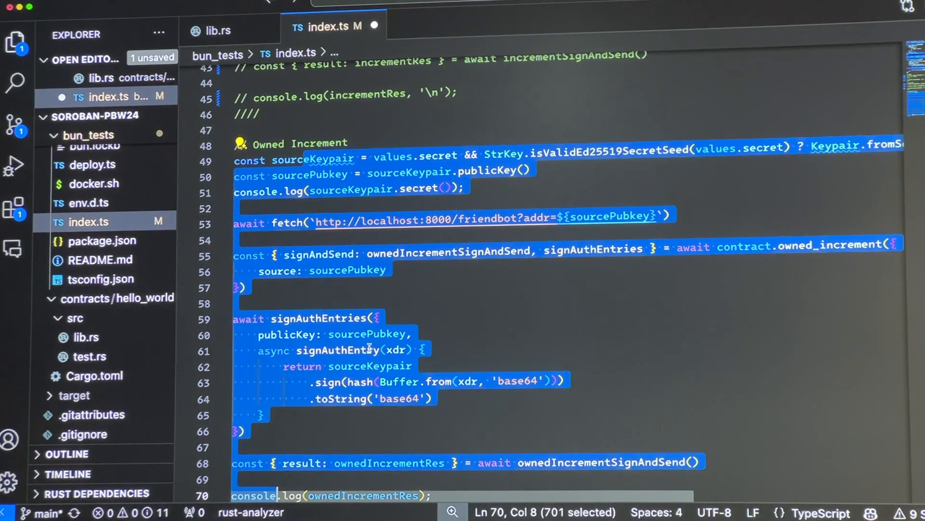
left_click(454, 272)
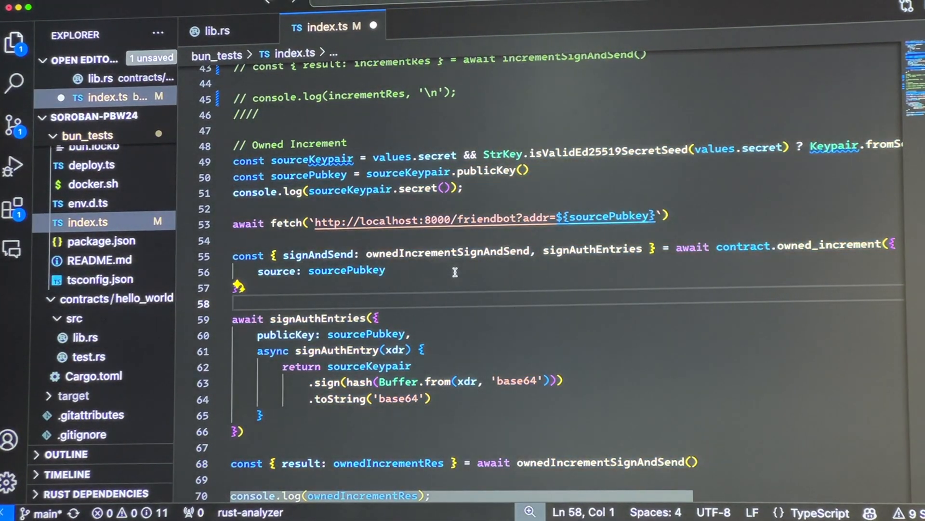
scroll("down", 3)
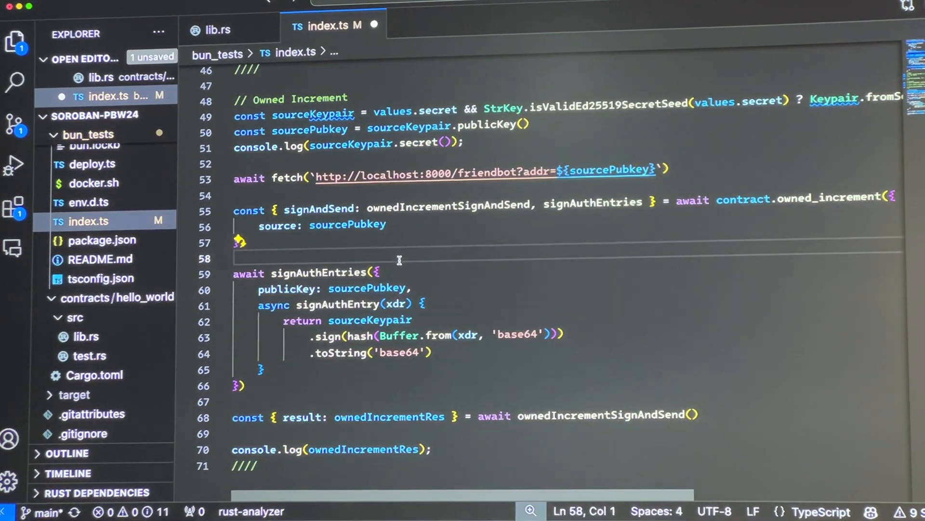
left_click(212, 28)
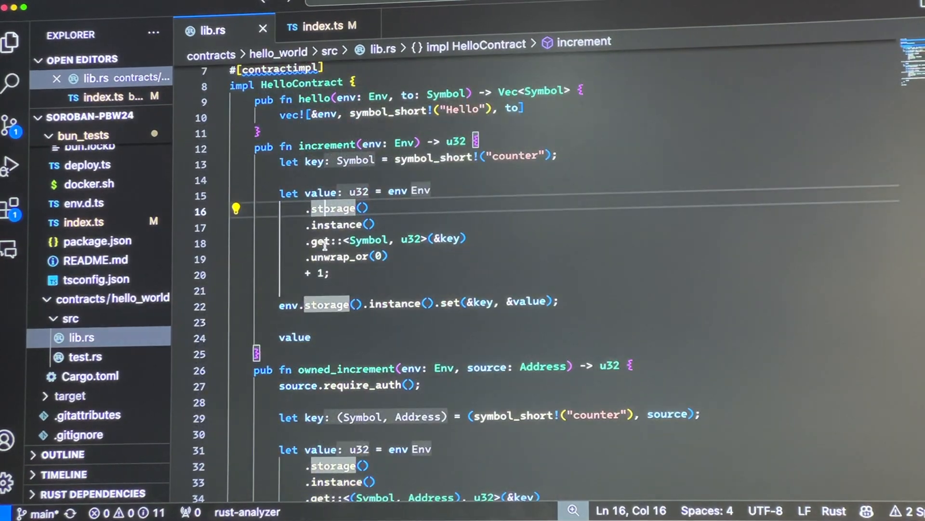
Review owned_increment's require_auth and Symbol-Address key in lib.rs, then return to index.ts
scroll("down", 3)
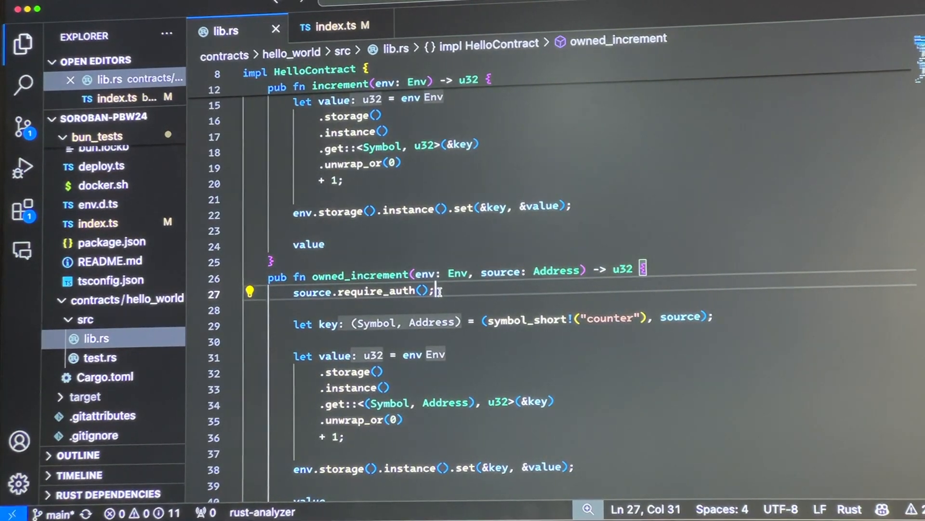
double_click(311, 294)
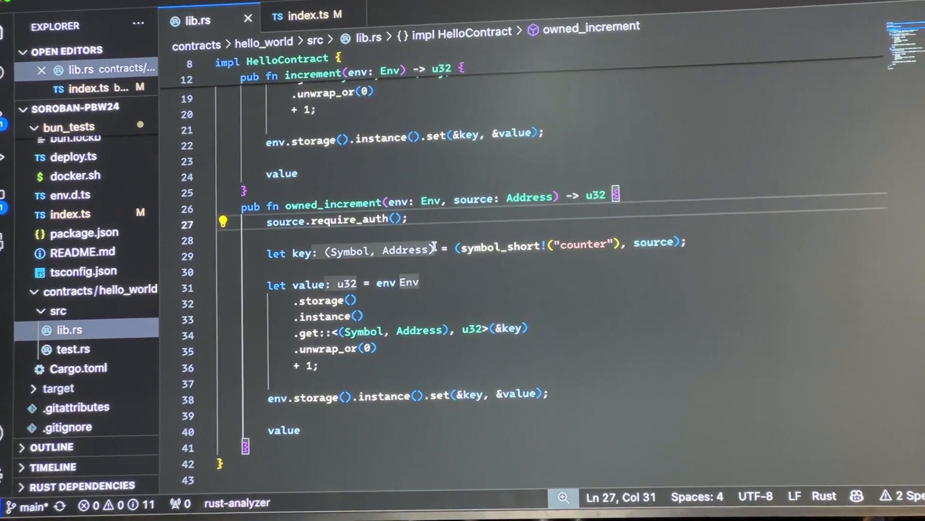
left_click(307, 15)
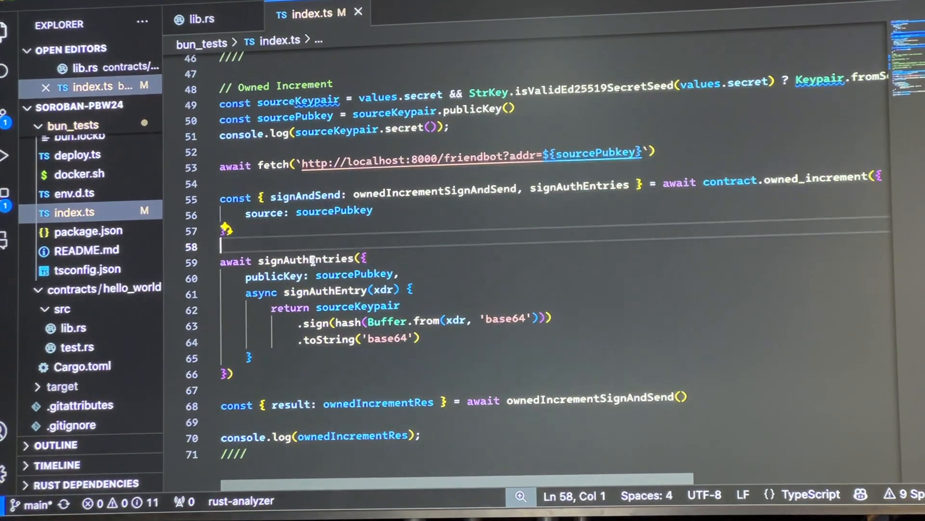
Compare owned_increment's source parameter with how index.ts passes the source public key
left_click(451, 128)
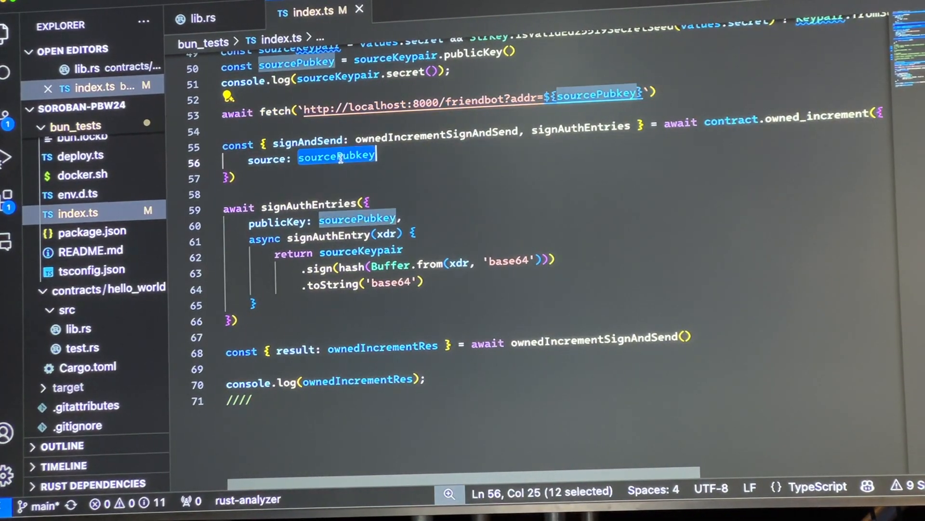
left_click(201, 18)
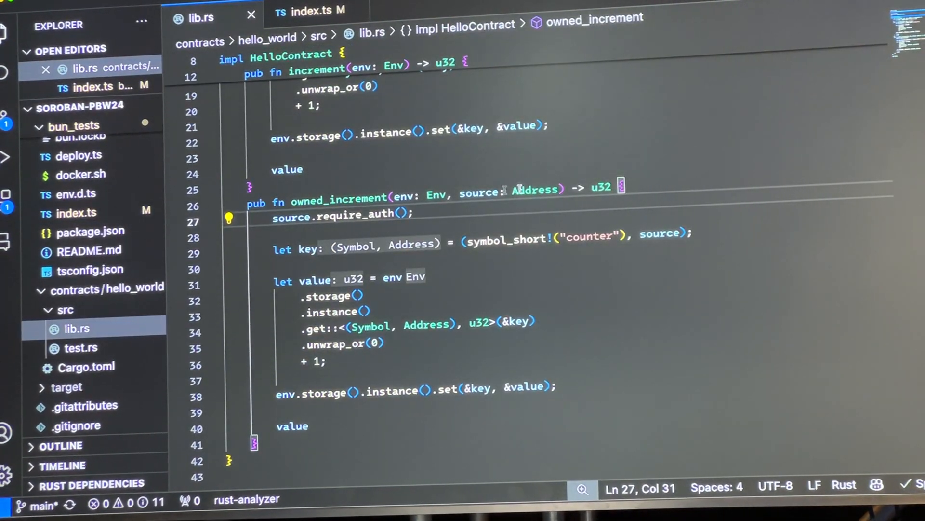
left_click(309, 11)
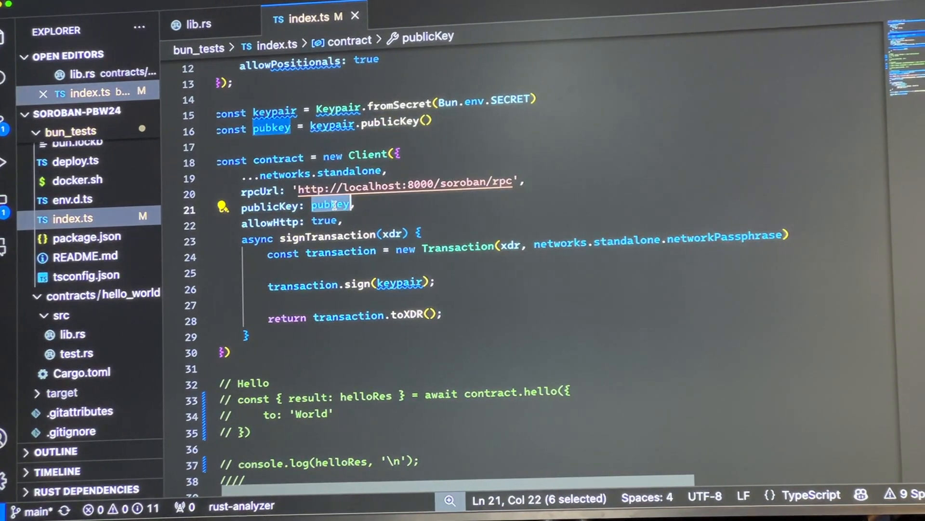
mouse_move(349, 171)
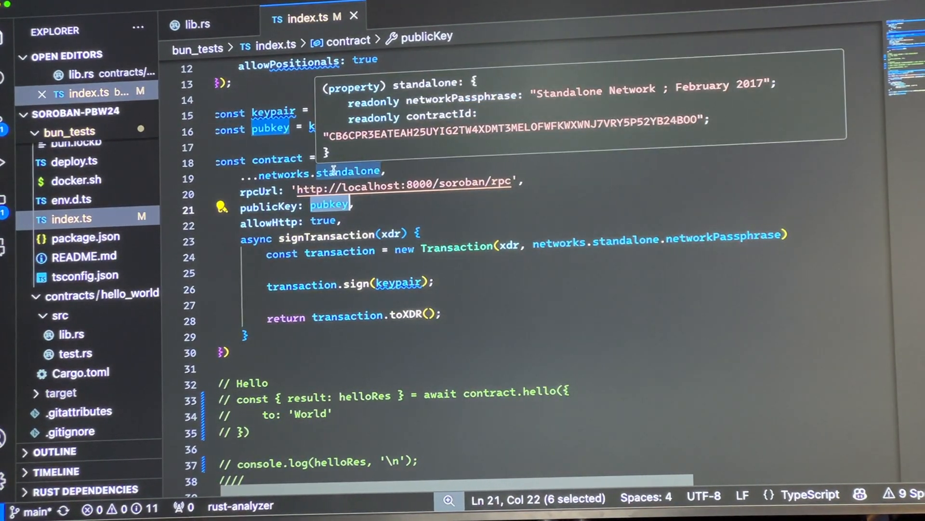
scroll("down", 3)
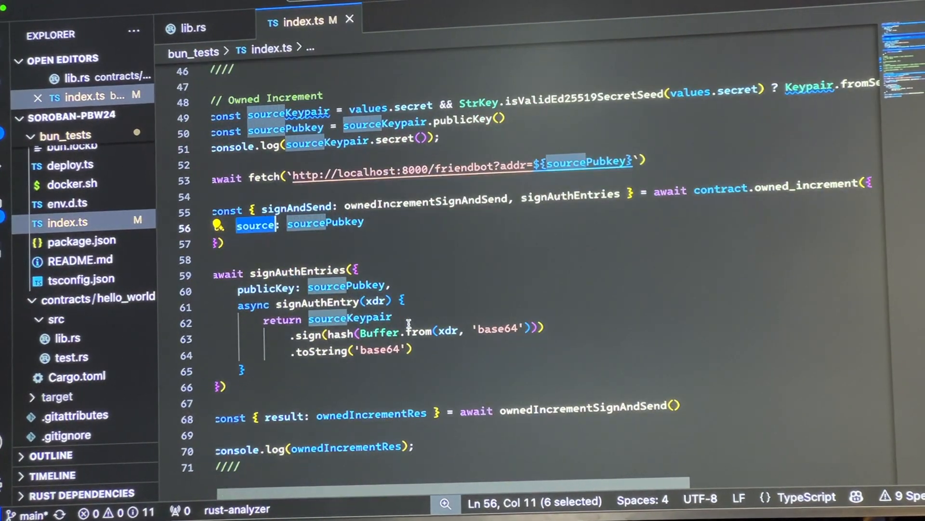
scroll("down", 3)
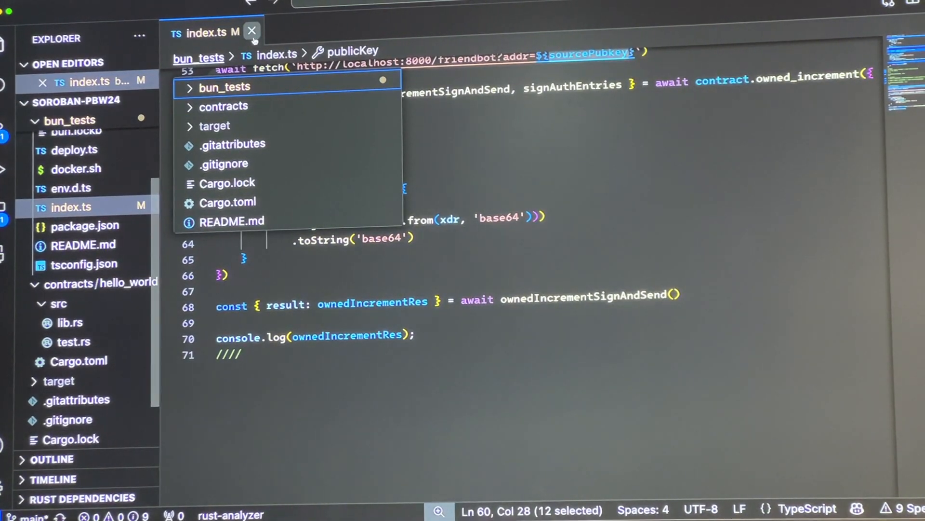
Recheck require_auth in lib.rs and highlight sourceKeypair used for signing in index.ts
left_click(70, 340)
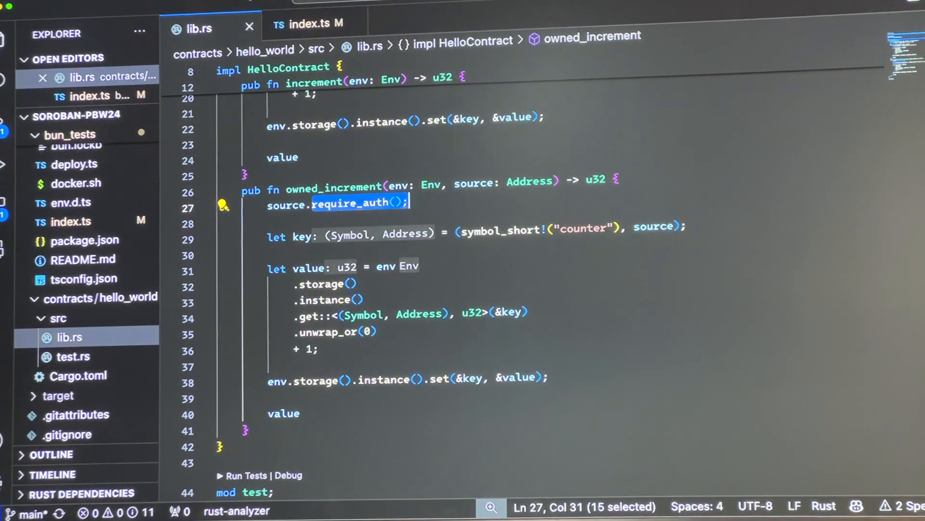
left_click(306, 23)
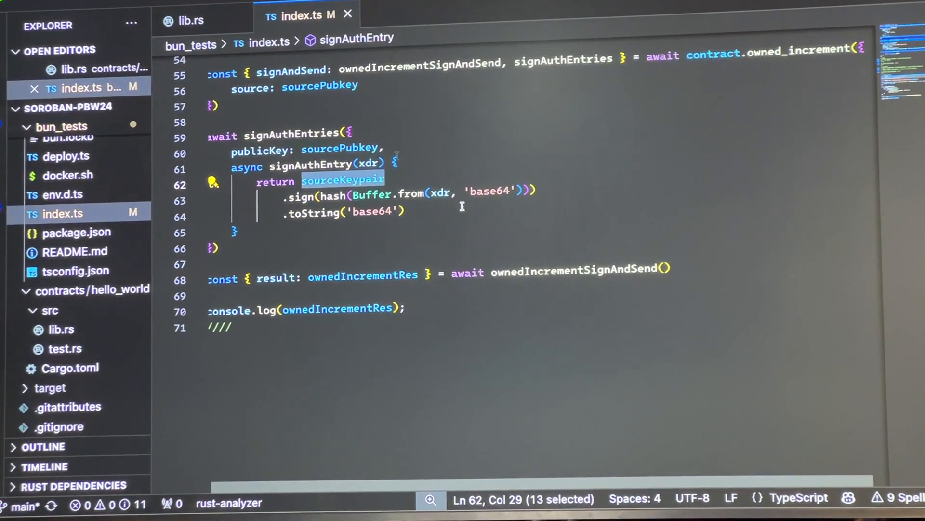
double_click(288, 132)
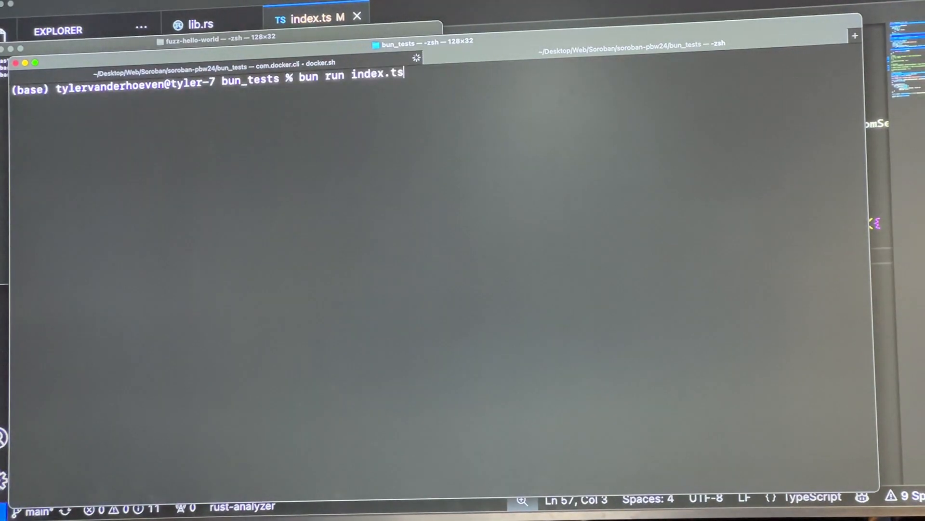
Run index.ts with fresh keys, then rerun with --secret reusing one key so the owned counter reaches 2
key("Enter")
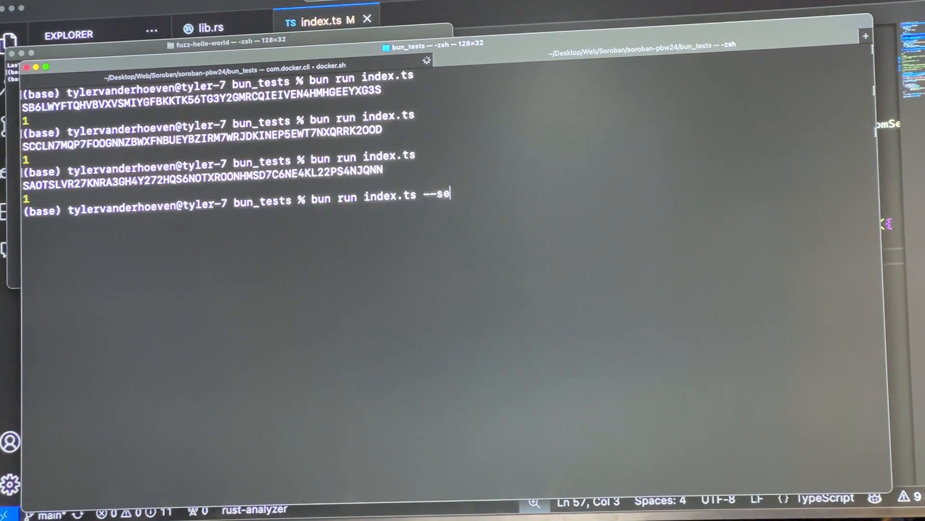
type("cret SAOTSLVR27KNRA3GH4Y272HQS6NOTXROONHMSD7C6NE4KL22PS4NJQNN")
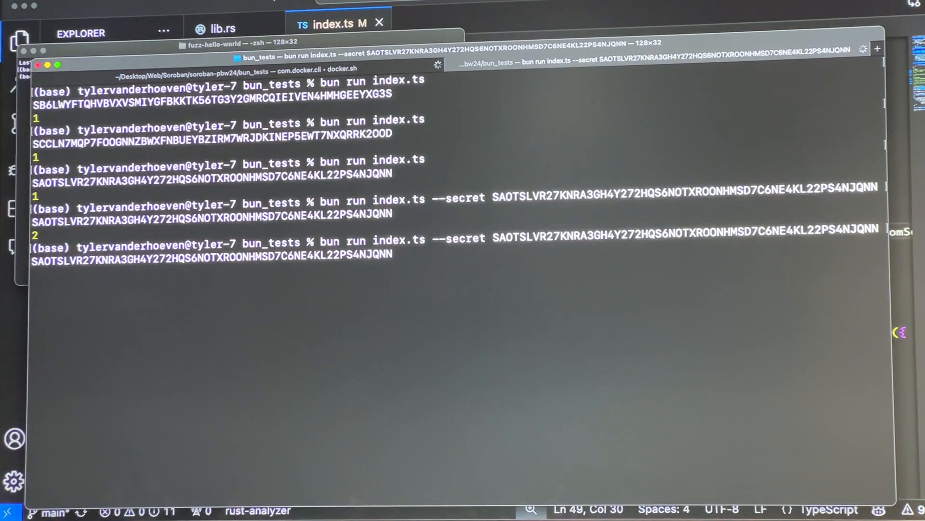
key("Return")
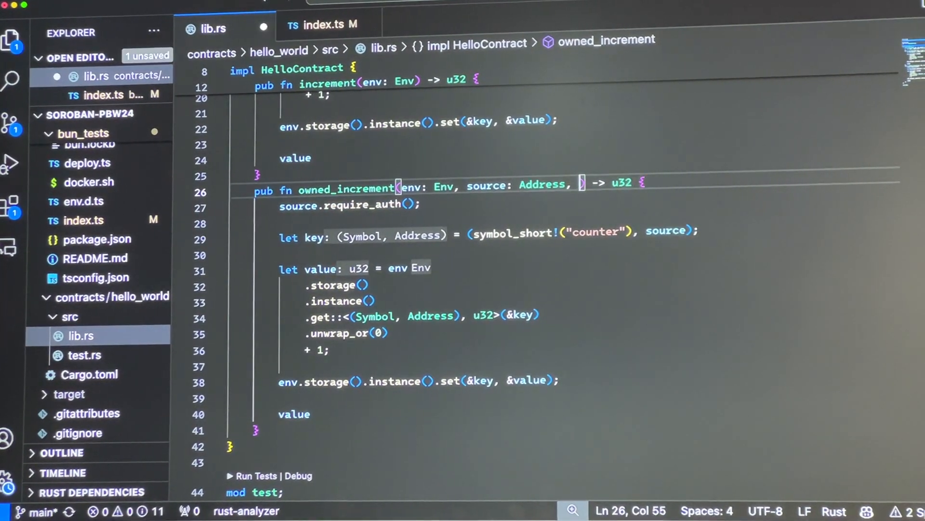
type("so")
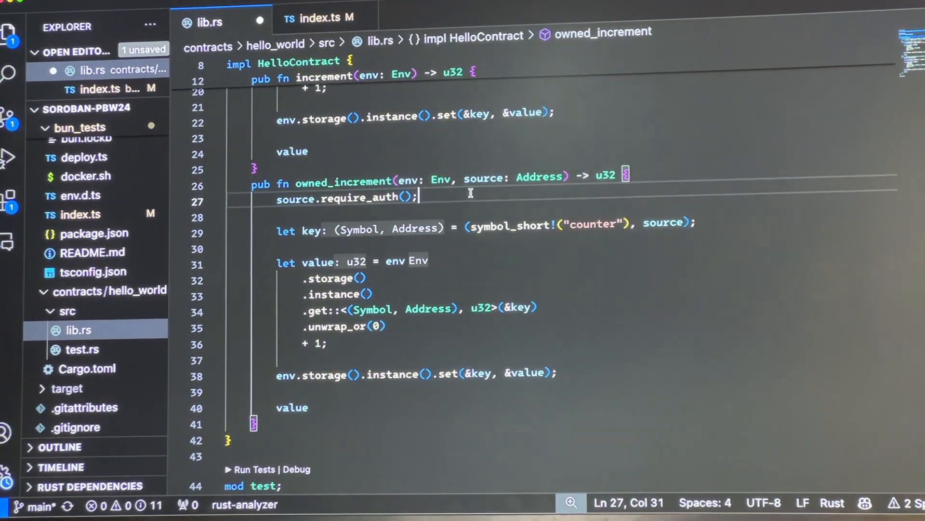
left_click(319, 17)
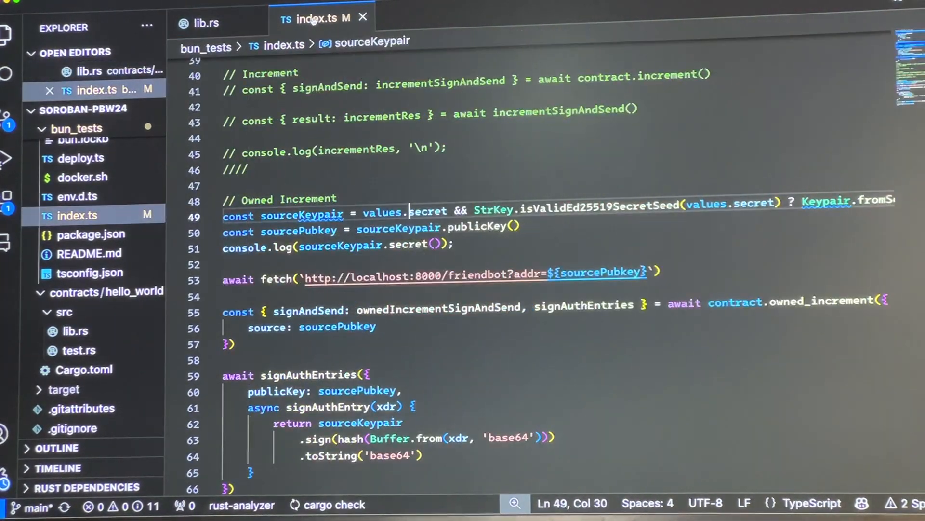
scroll("down", 3)
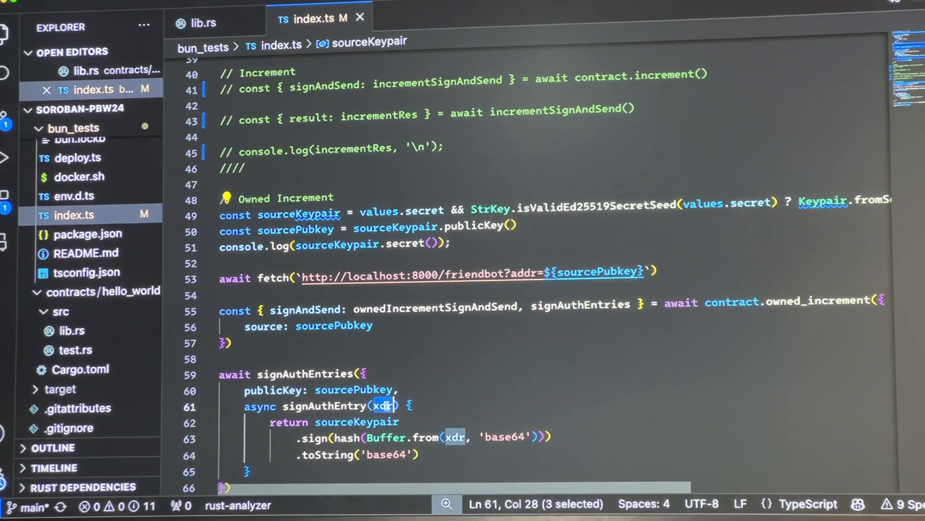
scroll("down", 3)
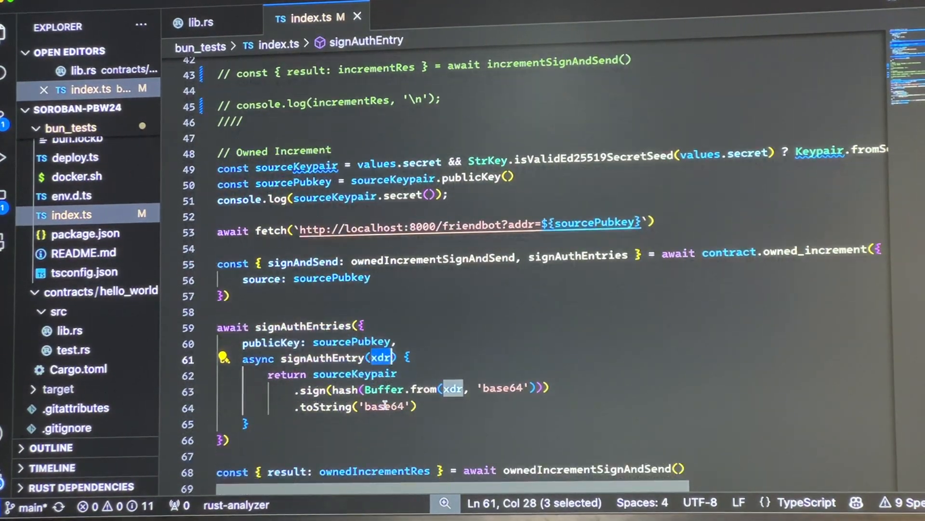
scroll("down", 3)
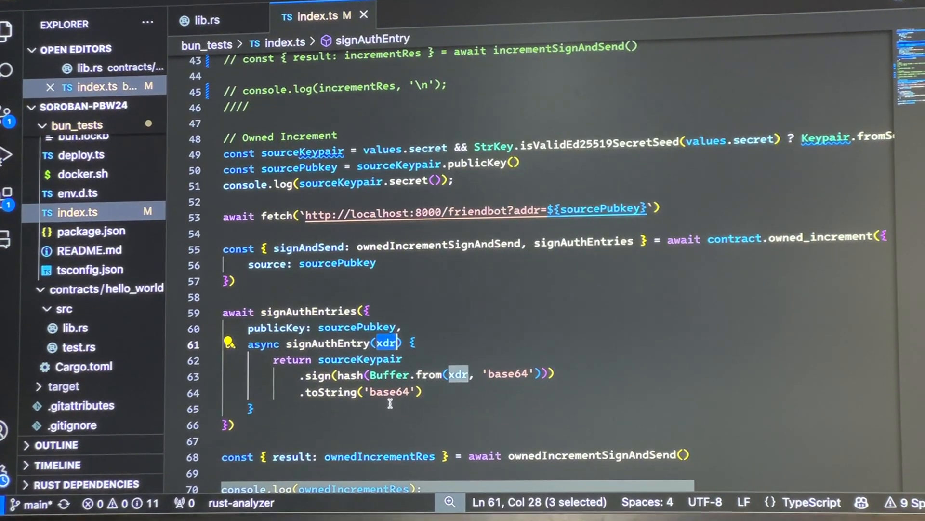
scroll("down", 3)
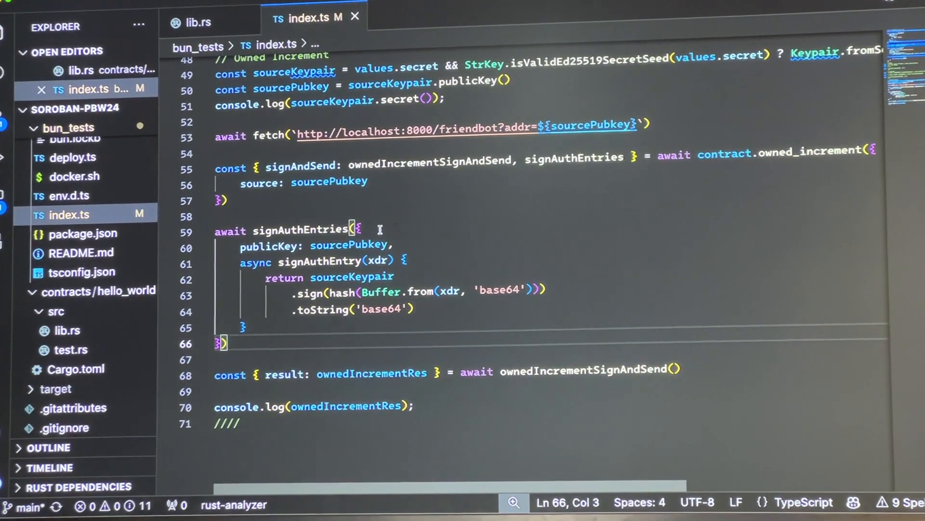
Show fuzz_target_1.rs, the fuzz harness registering HelloContract, in the fuzz-hello-world project
left_click(354, 230)
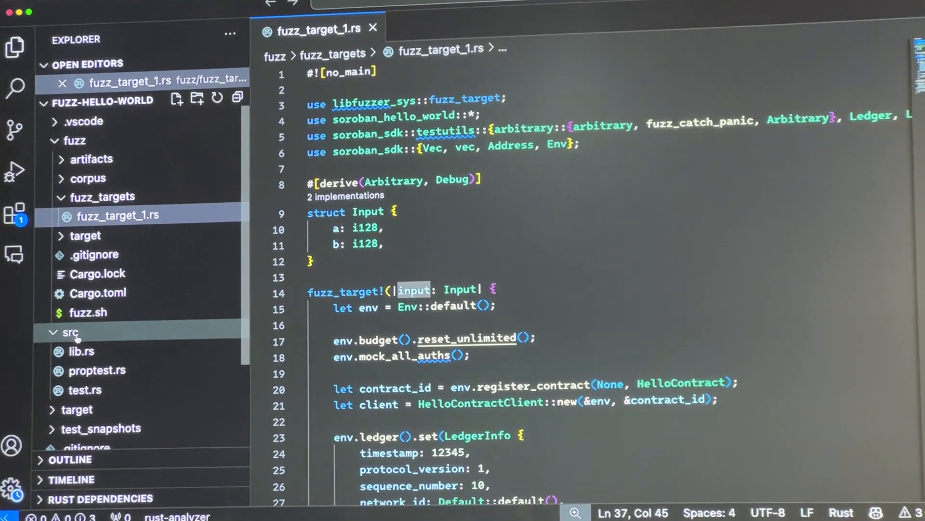
Show proptest.rs with its 1,000-case proptest block over the arbitrary Input struct
left_click(81, 351)
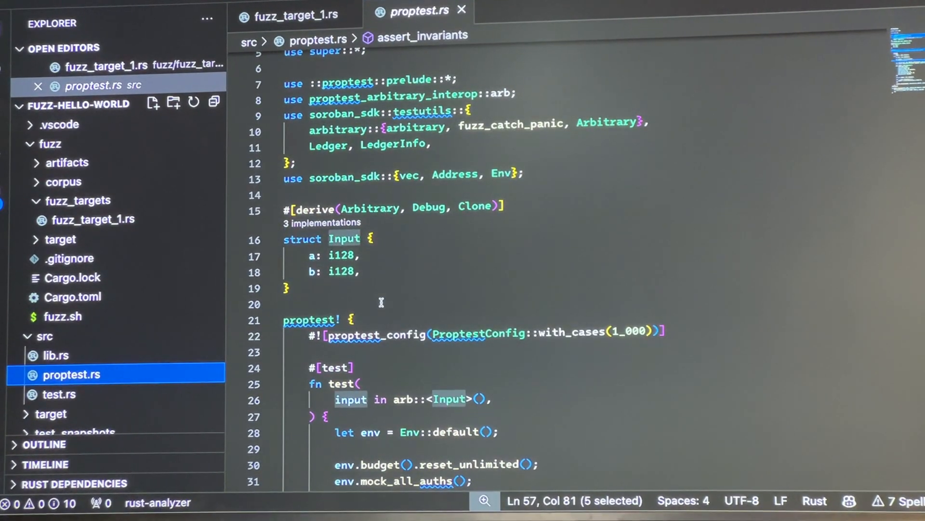
Show test.rs, the plain unit test with its own Input struct
scroll("down", 3)
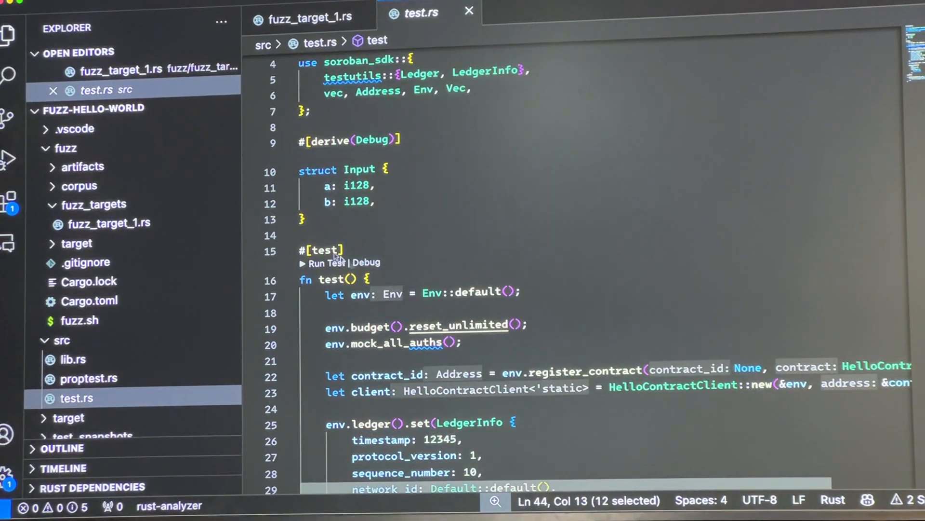
Return to proptest.rs and select the 1_000 case count in its with_cases config
scroll("down", 3)
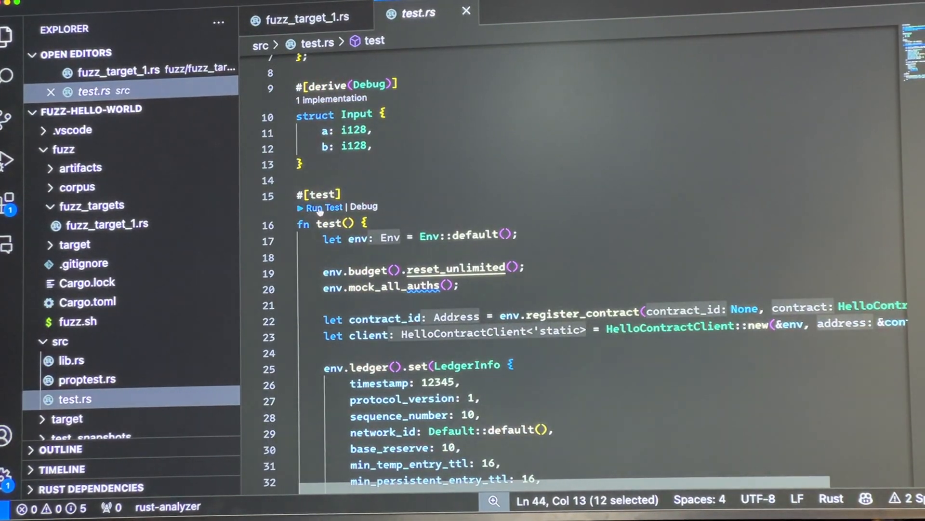
left_click(322, 207)
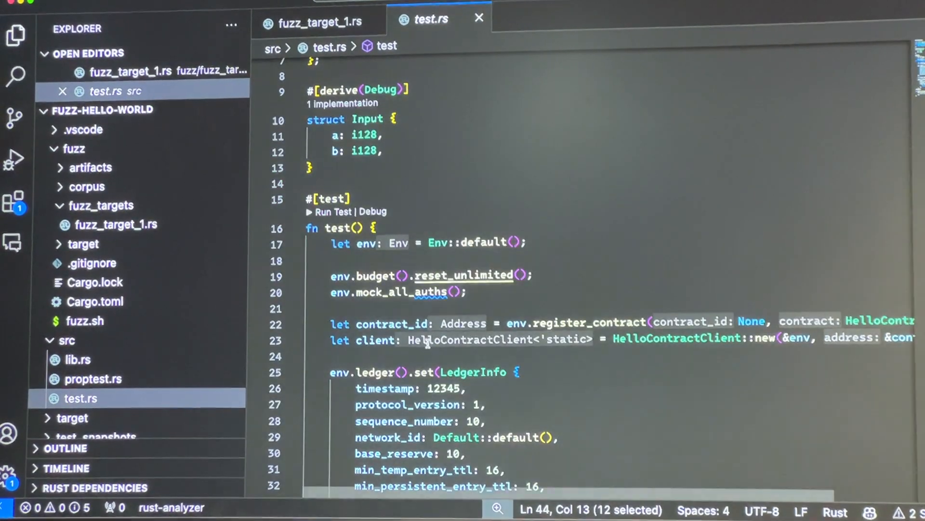
left_click(309, 19)
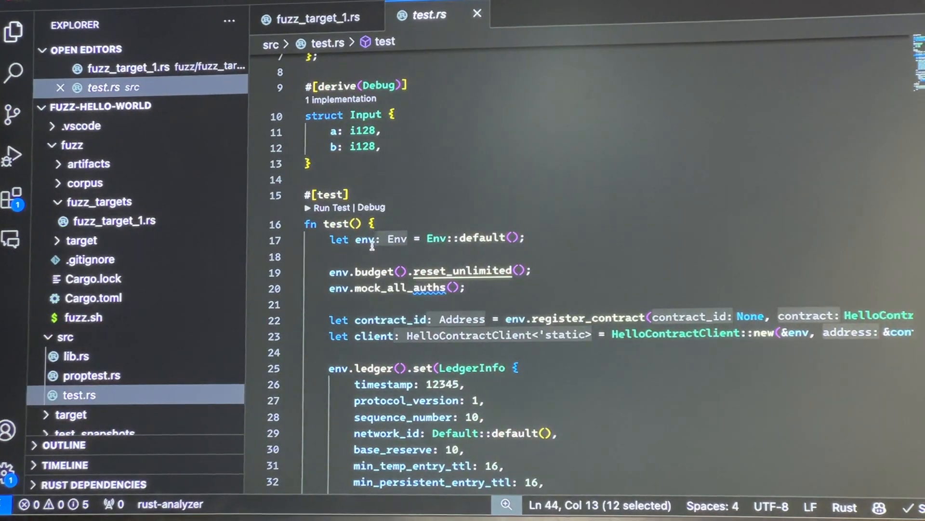
left_click(91, 375)
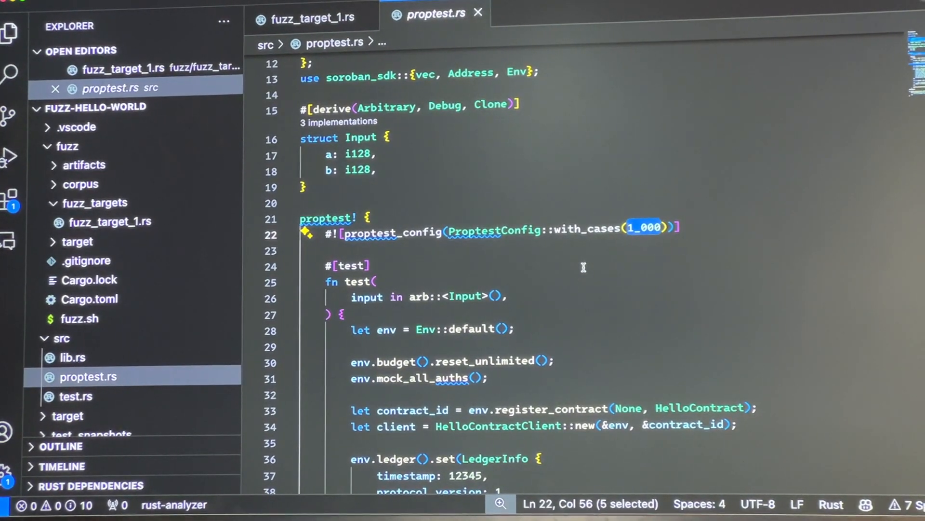
Scroll proptest.rs down to the assert_invariants helper
scroll("up", 3)
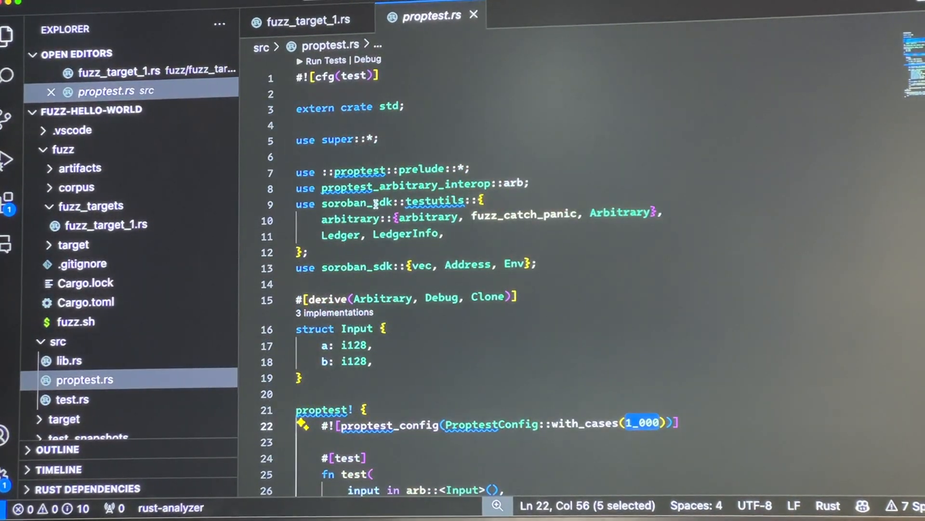
scroll("down", 3)
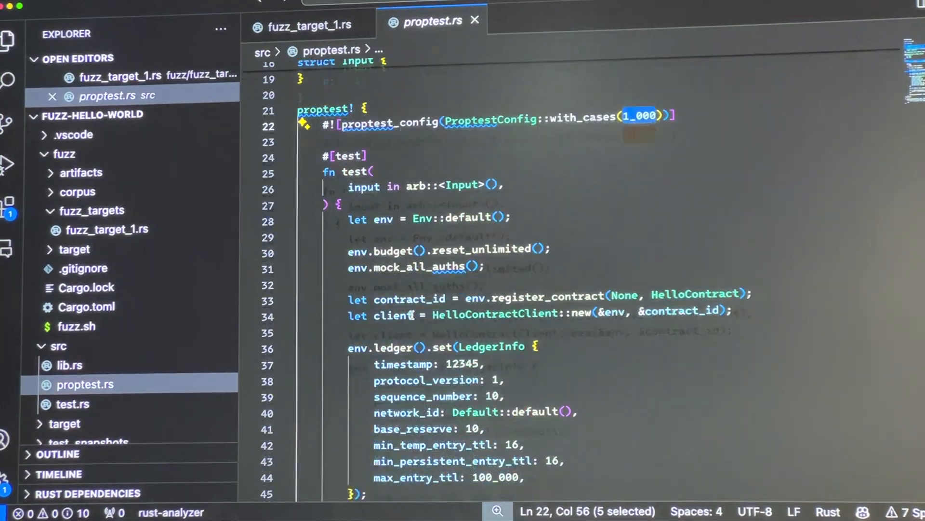
scroll("down", 3)
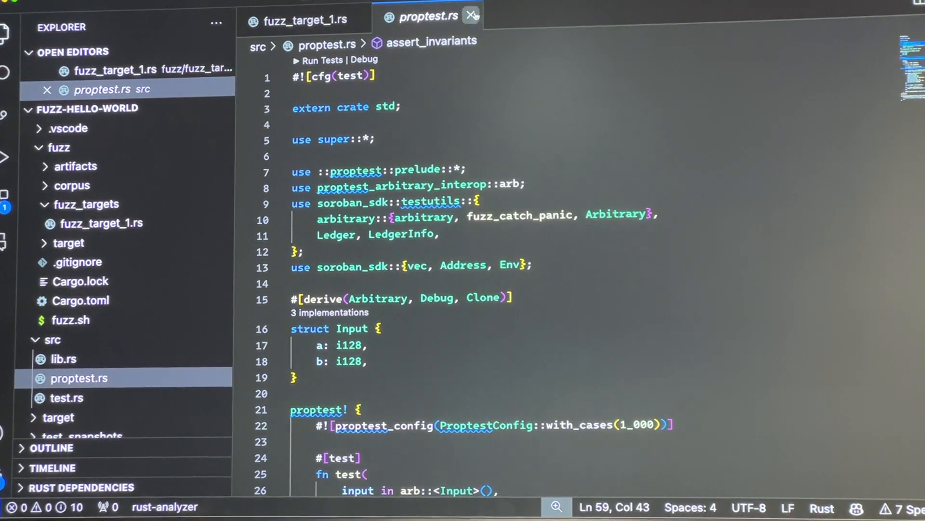
mouse_move(471, 12)
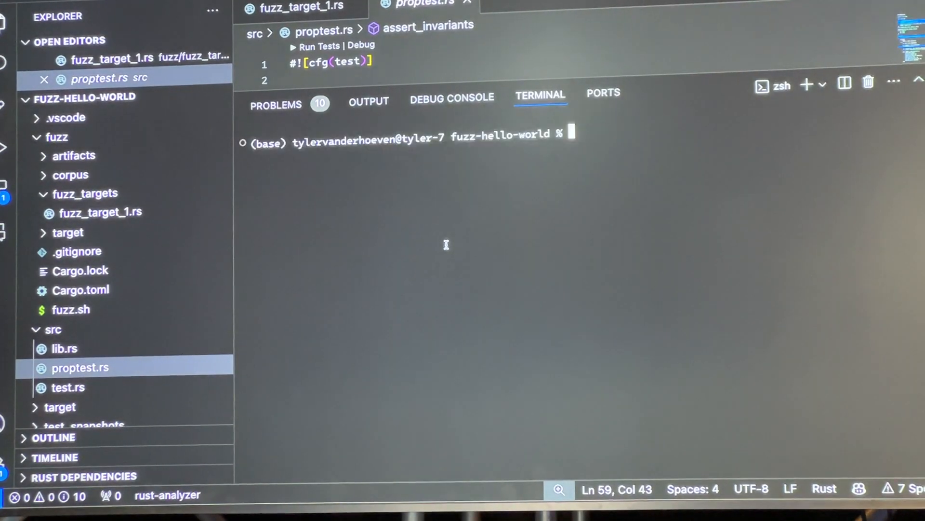
Change the terminal into the fuzz folder and bring up fuzz.sh's cargo fuzz run command
type("cd fuzz/")
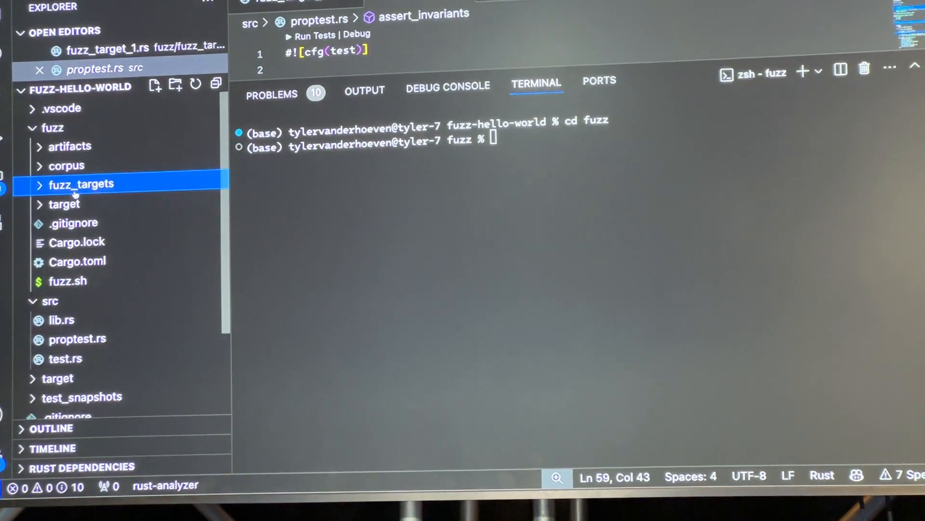
left_click(67, 280)
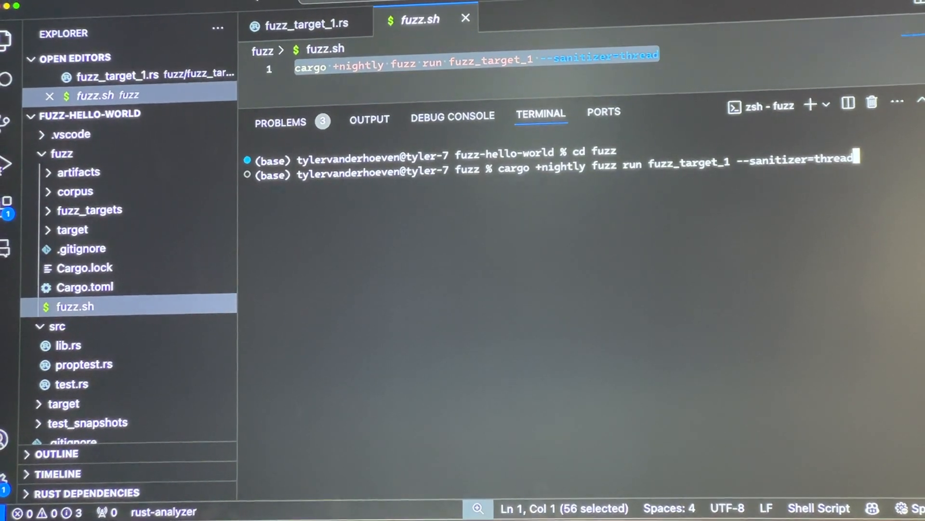
Run cargo fuzz until it crashes, saving an artifact for the failing input with b: 7
key("enter")
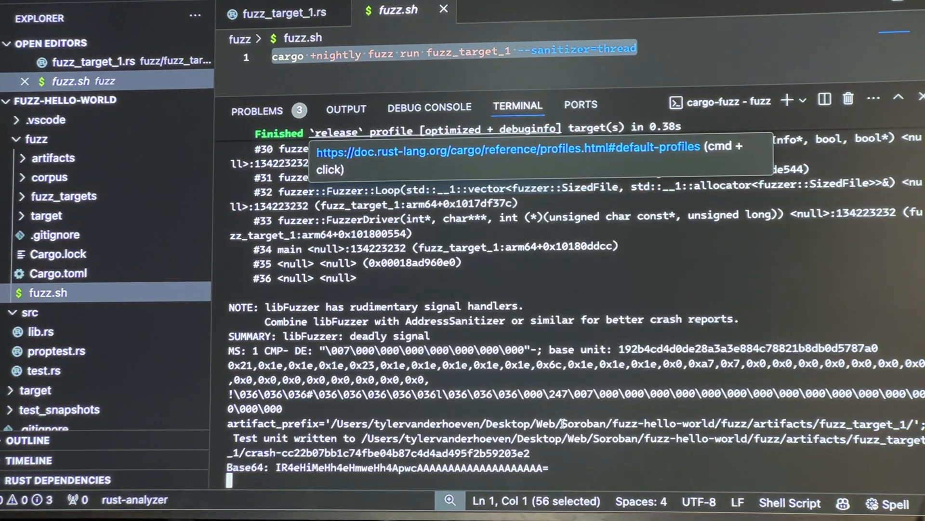
scroll("down", 3)
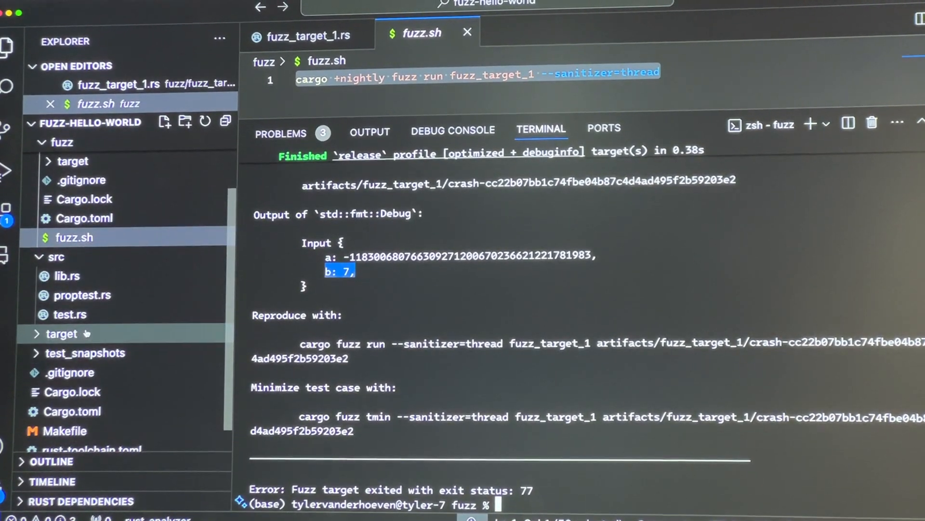
Show lib.rs at the hello function's panic when b is 7
left_click(67, 280)
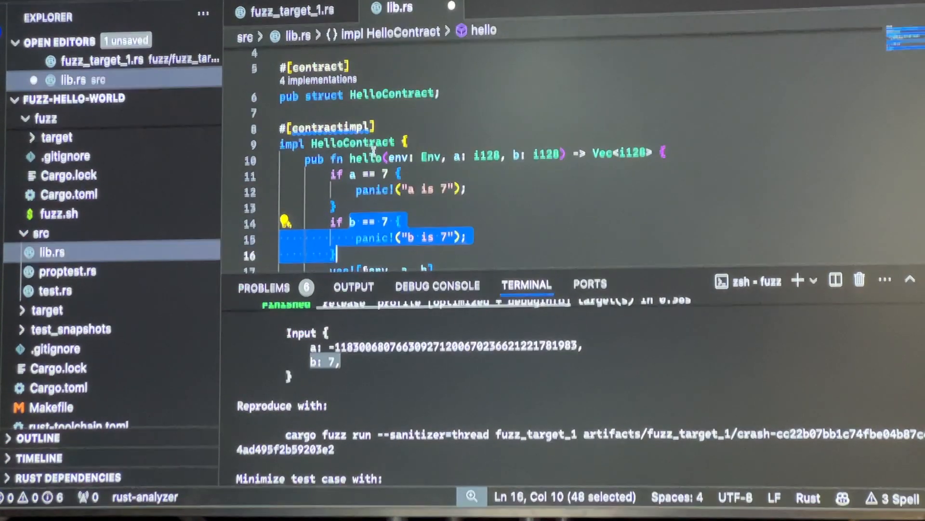
Scroll further through the b == 7 panic block in lib.rs
scroll("down", 3)
type("github.com/k")
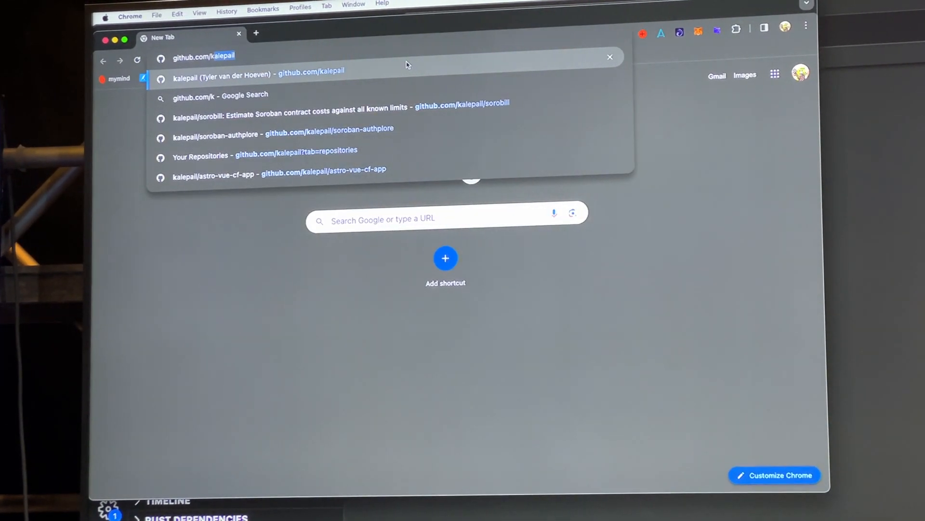
Reach the soroban-pbw24 repository via the profile's Repositories list, then start a blank tab
left_click(258, 71)
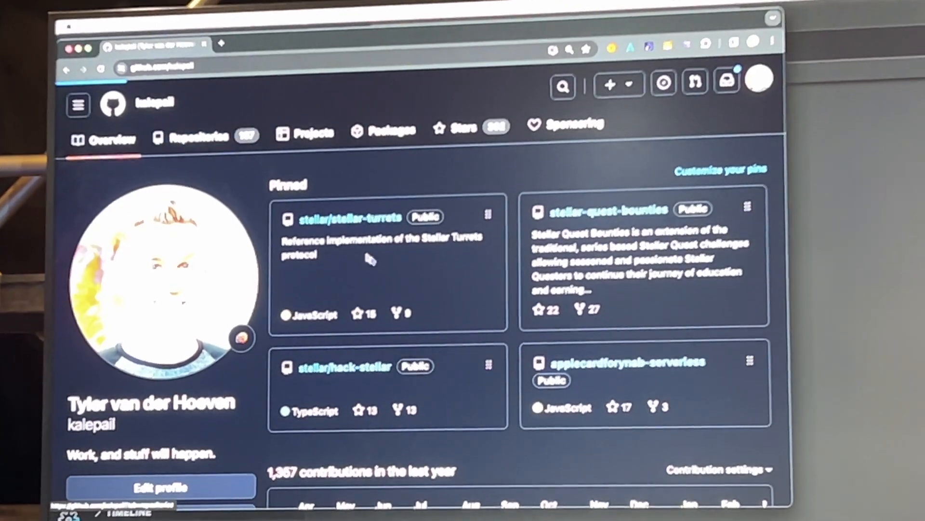
left_click(194, 137)
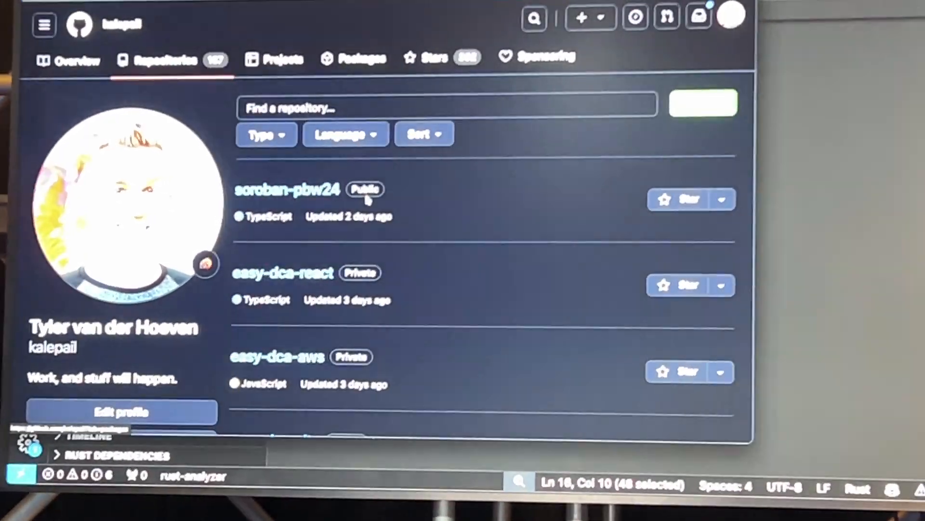
left_click(287, 190)
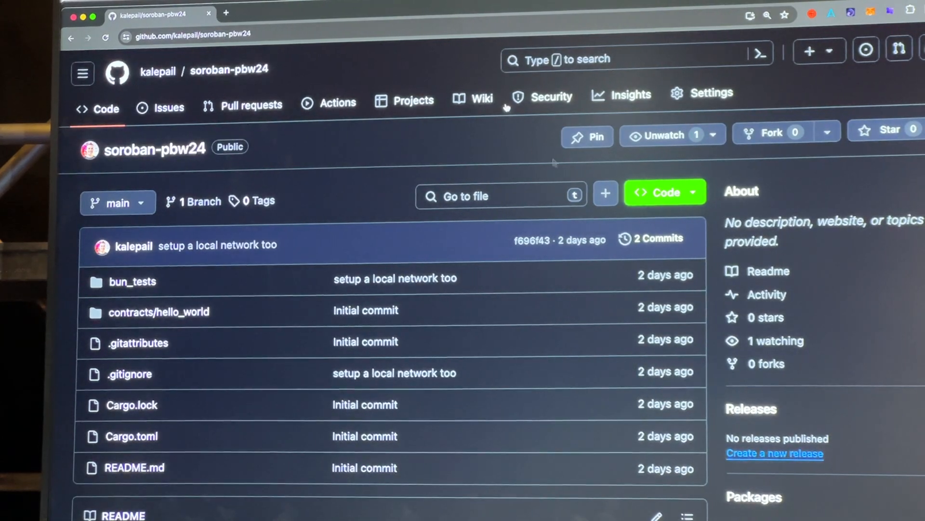
left_click(340, 12)
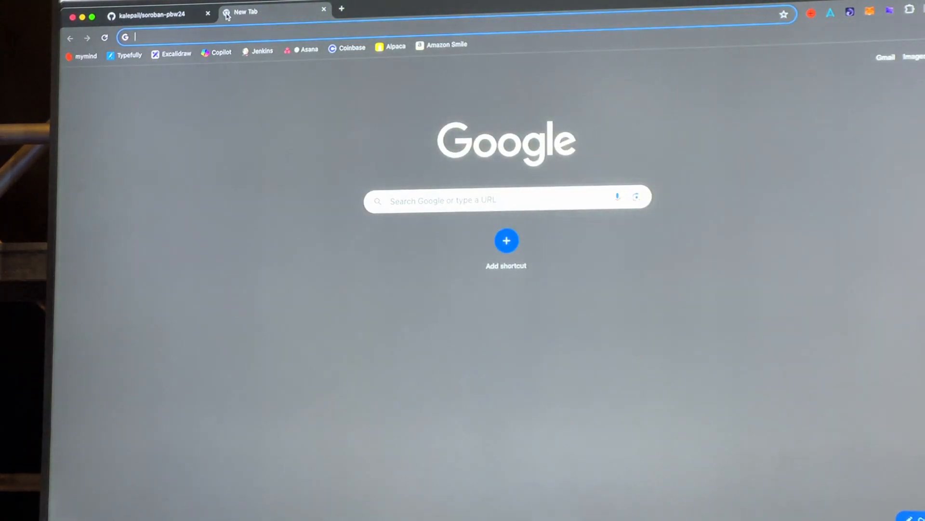
Load stellar.org/developers and scroll through its smart contracts, learning games and tools sections
type("stellar.expert")
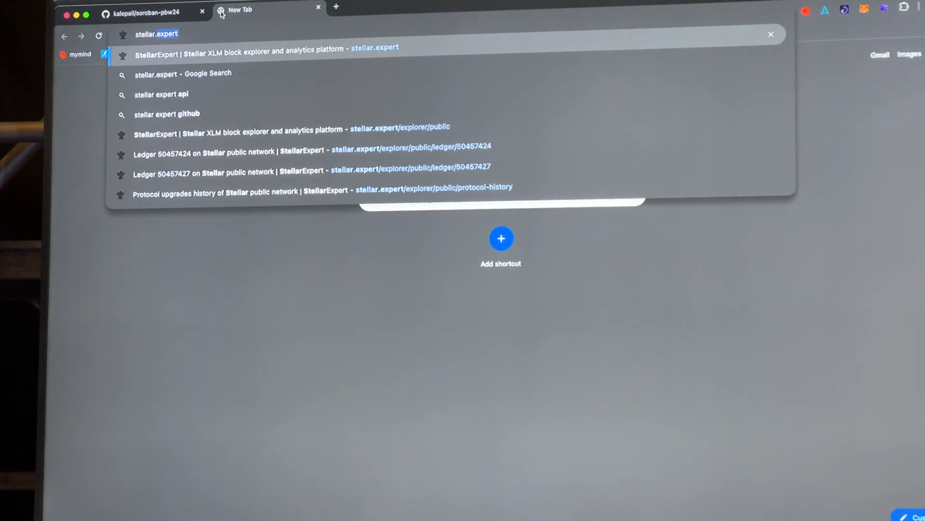
type("stellar.org/developers")
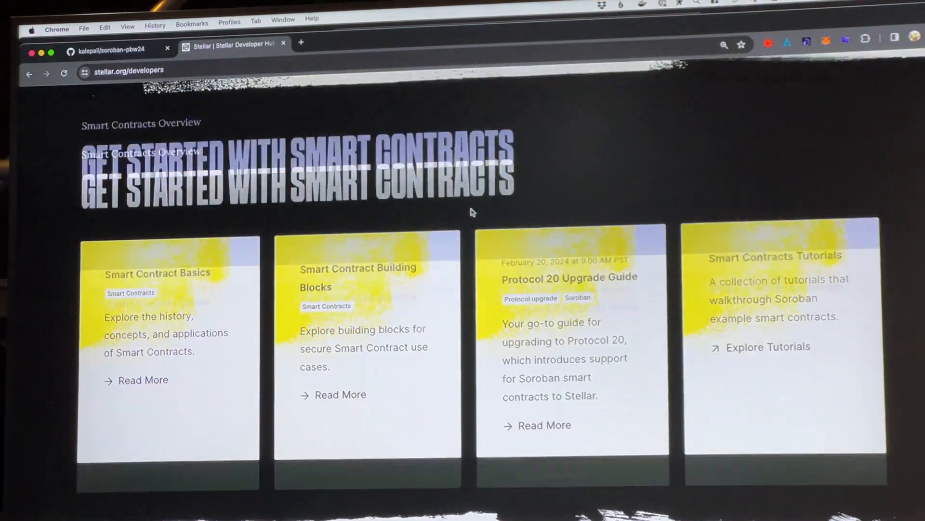
scroll("down", 3)
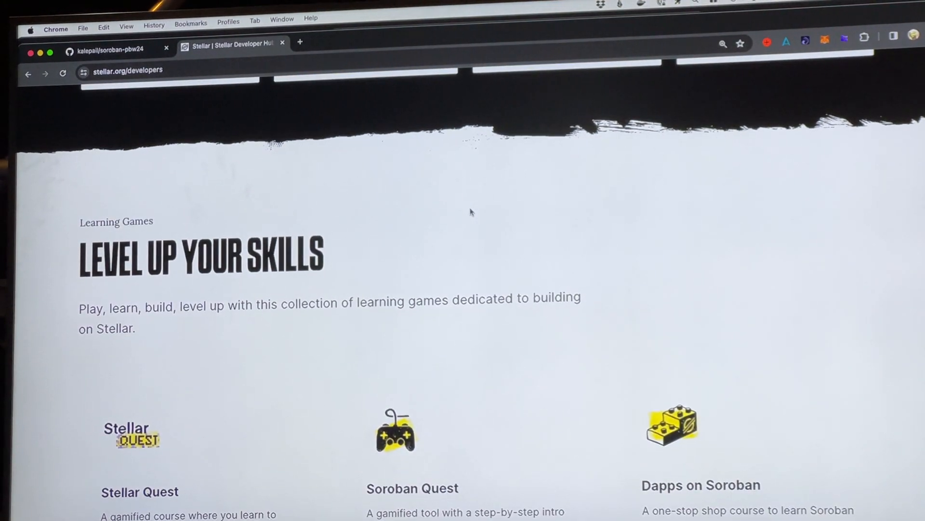
scroll("down", 3)
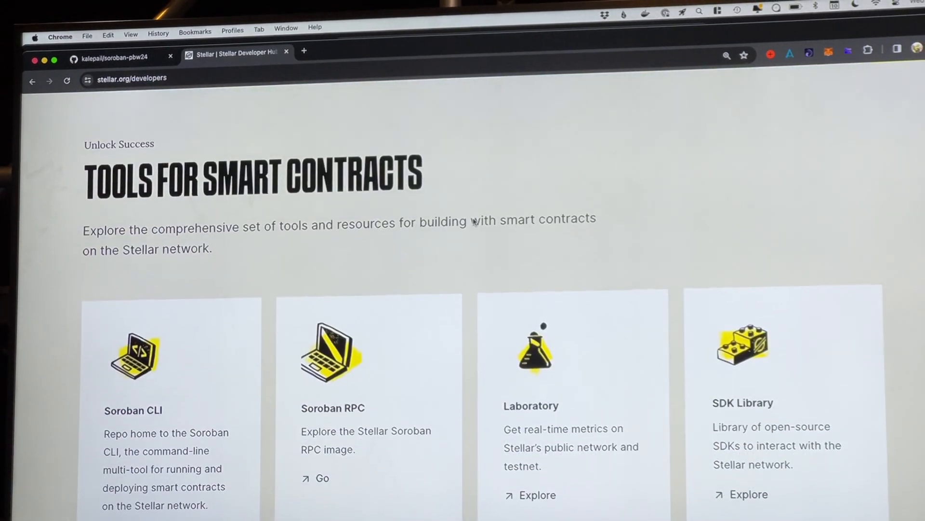
scroll("down", 3)
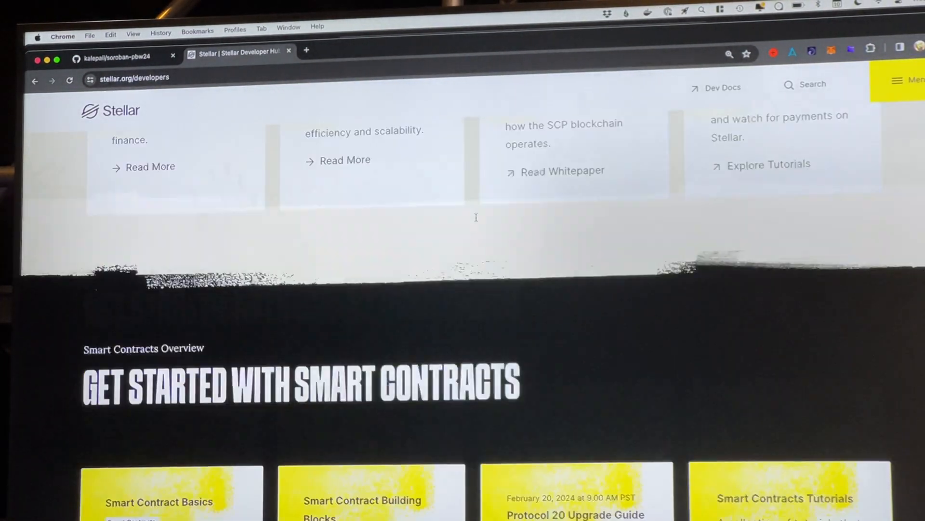